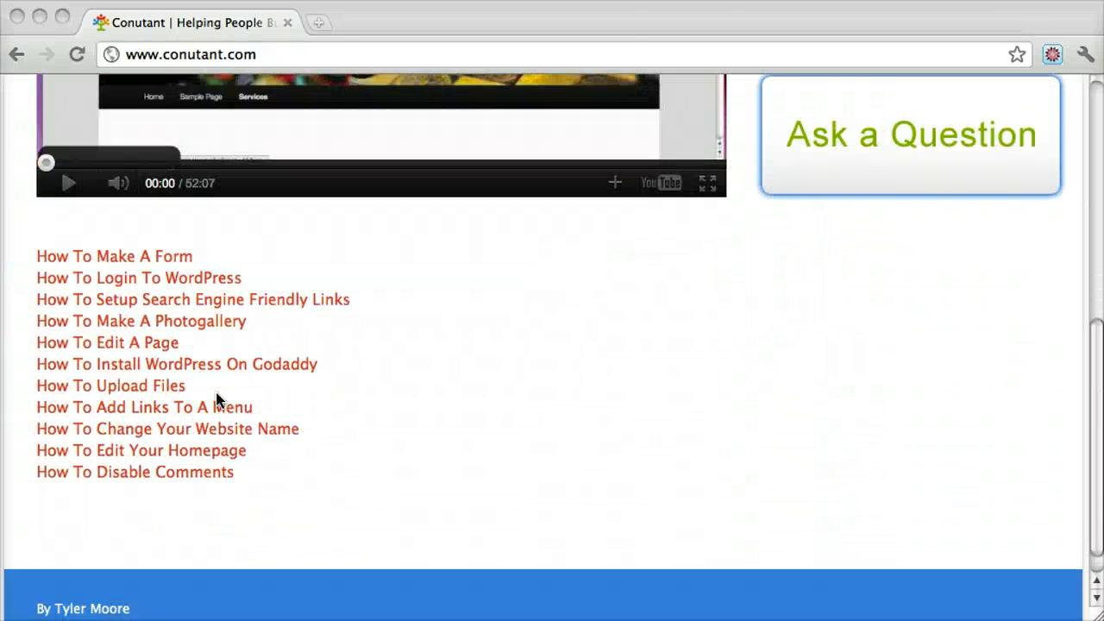
pyautogui.scroll(3)
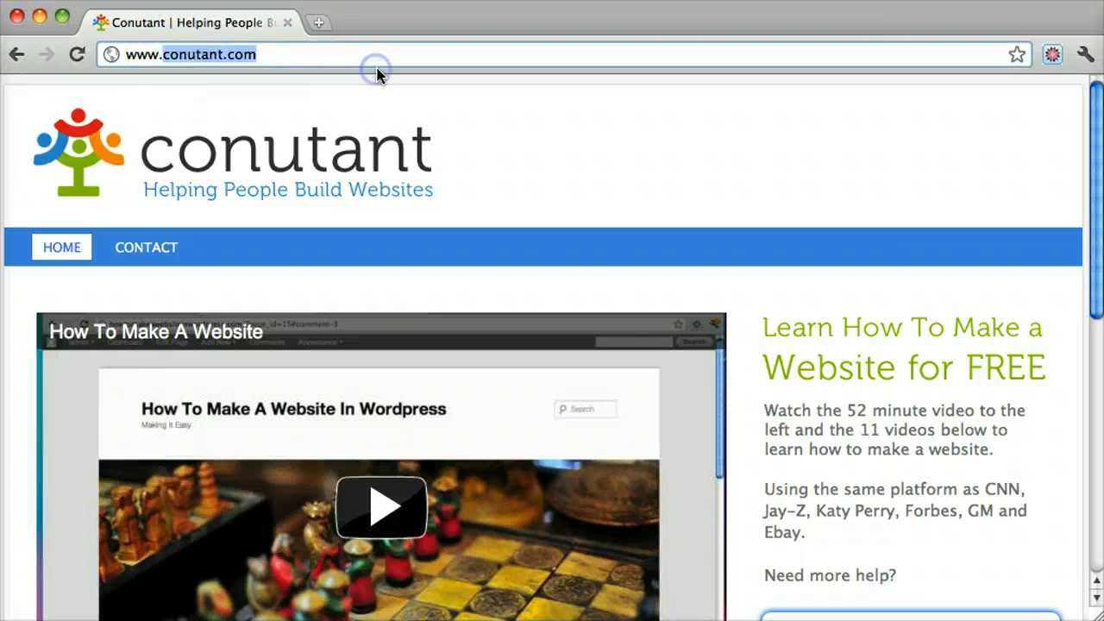
pyautogui.write('www.simpleiskey.com')
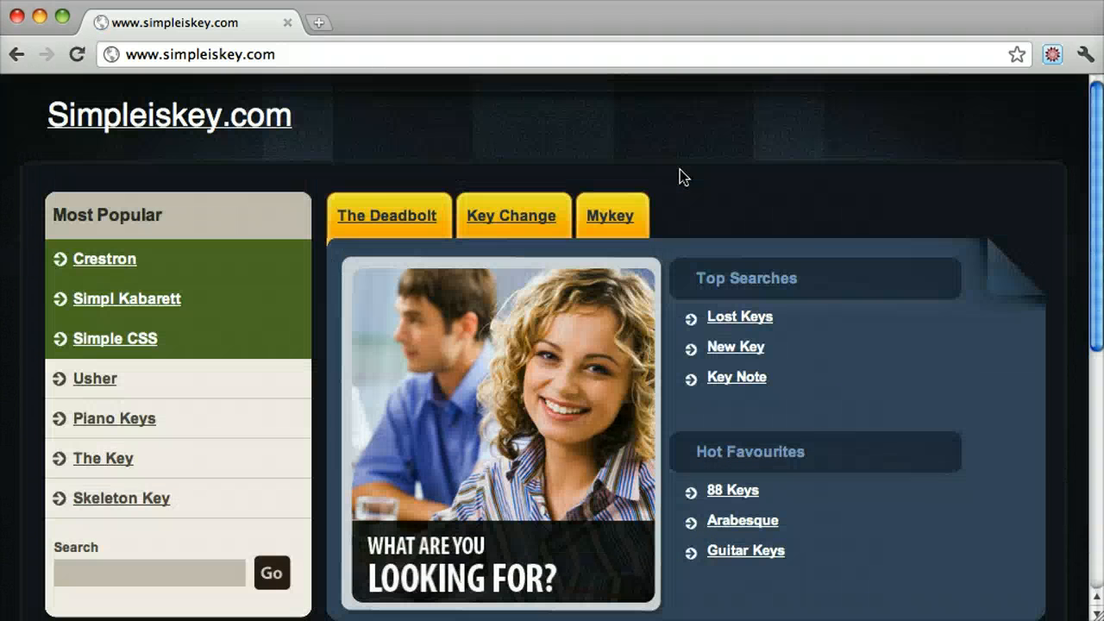
pyautogui.click(198, 54)
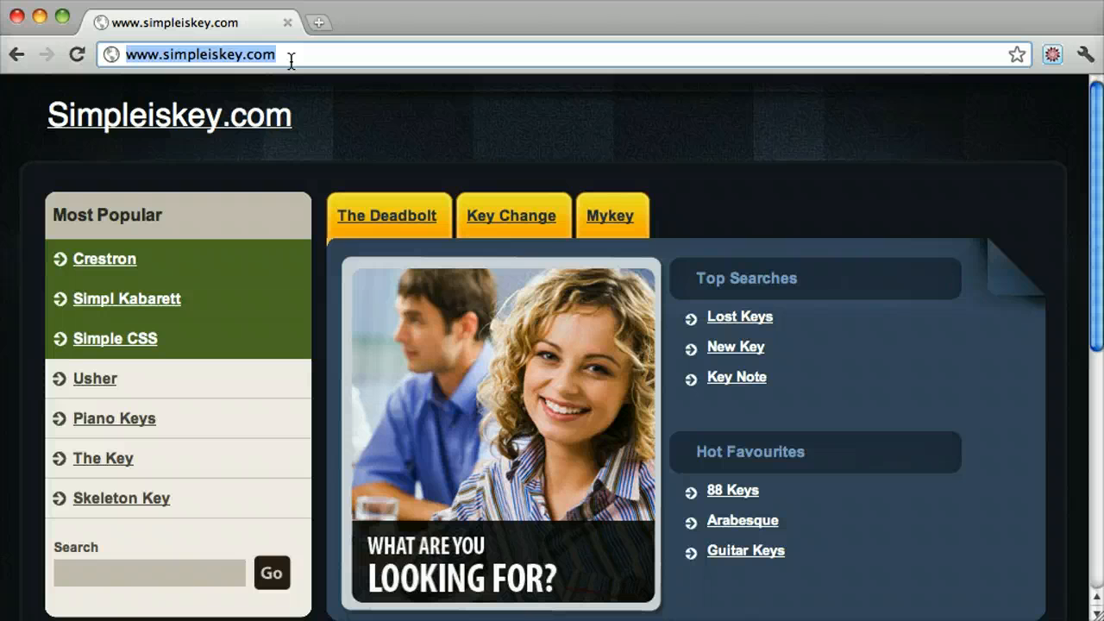
pyautogui.write('www.conutant.com')
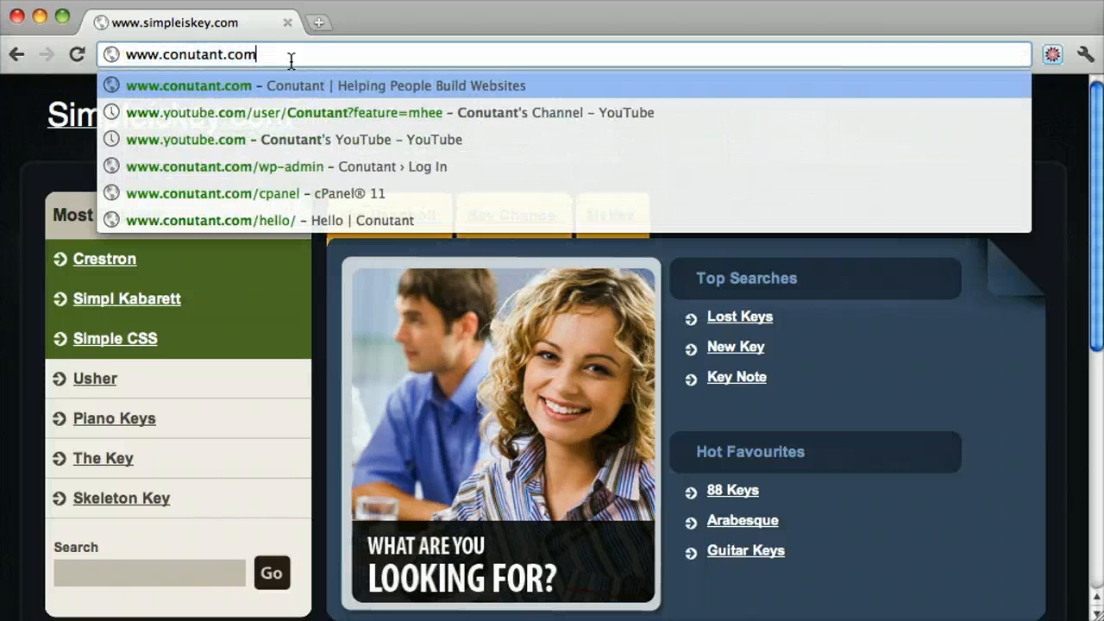
pyautogui.write('/')
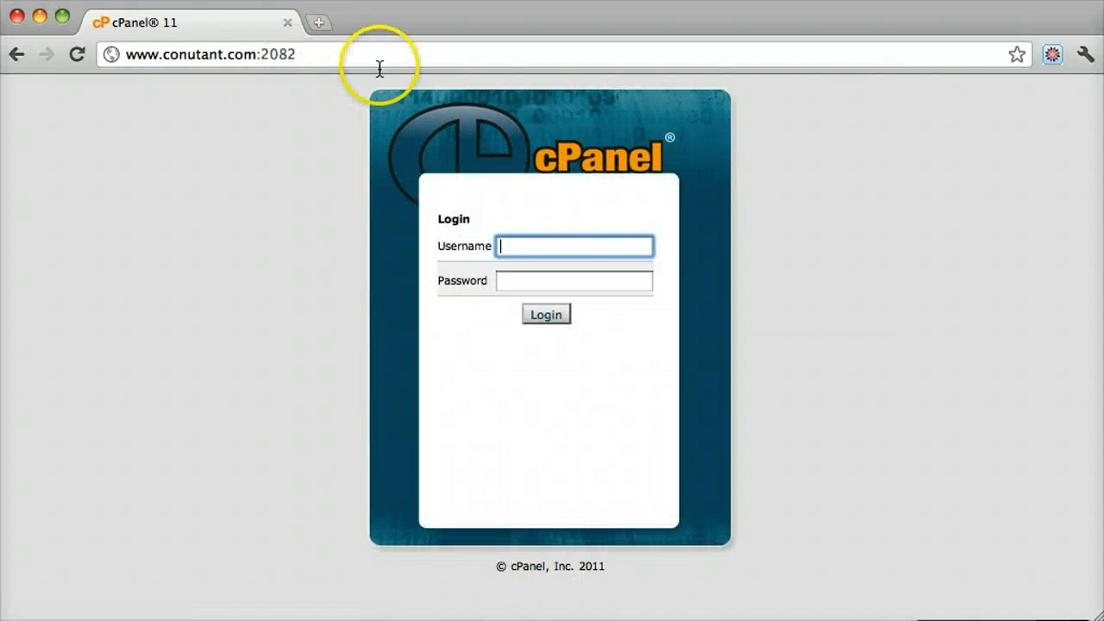
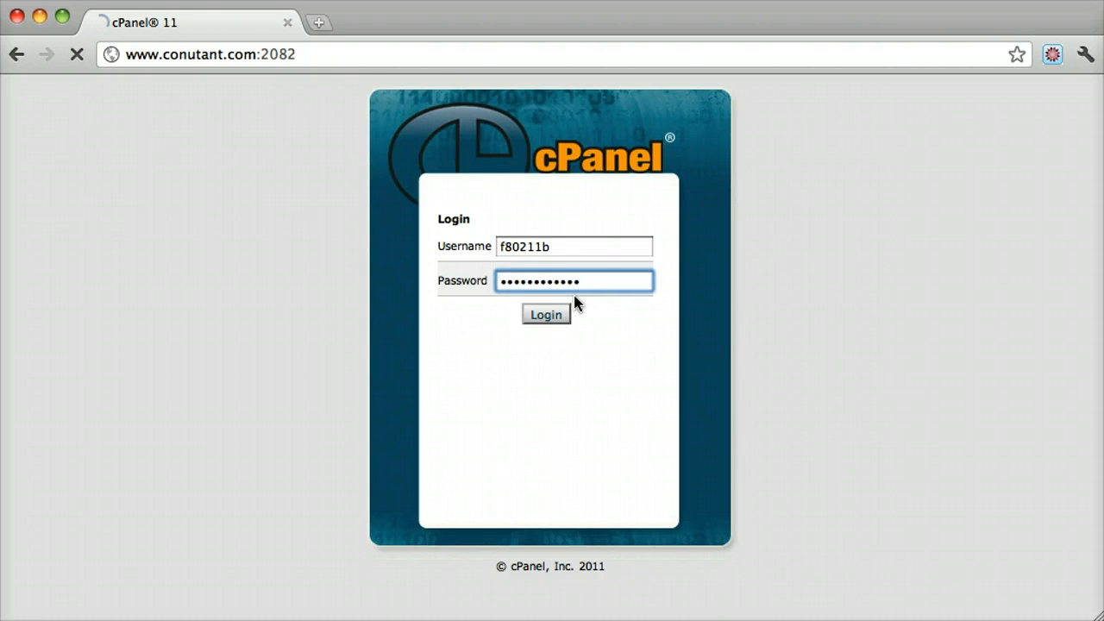
# - Log in to conutant.com's cPanel with the account username and password
pyautogui.click(545, 314)
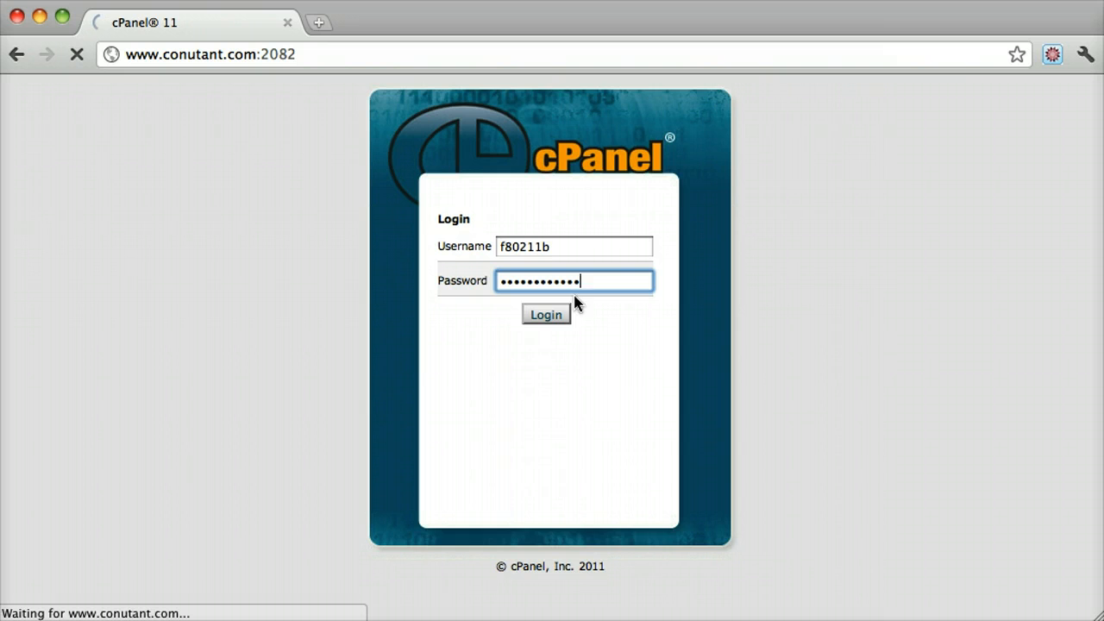
pyautogui.click(545, 314)
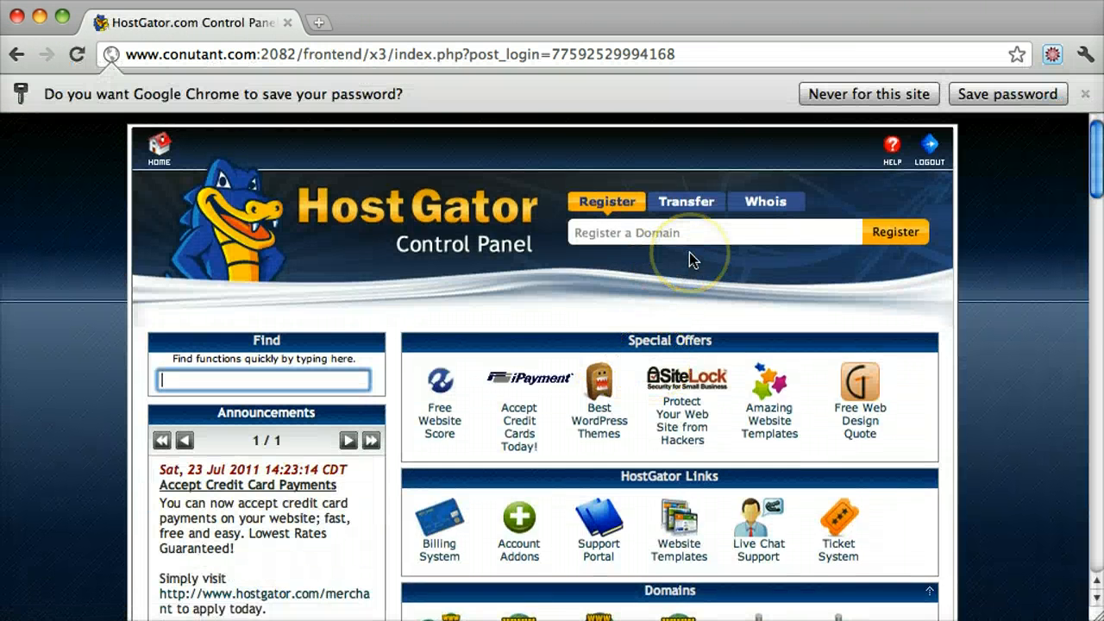
# - In Addon Domains, enter simpleiskey.com as the new domain with subdomain simpleiskey
pyautogui.scroll(-3)
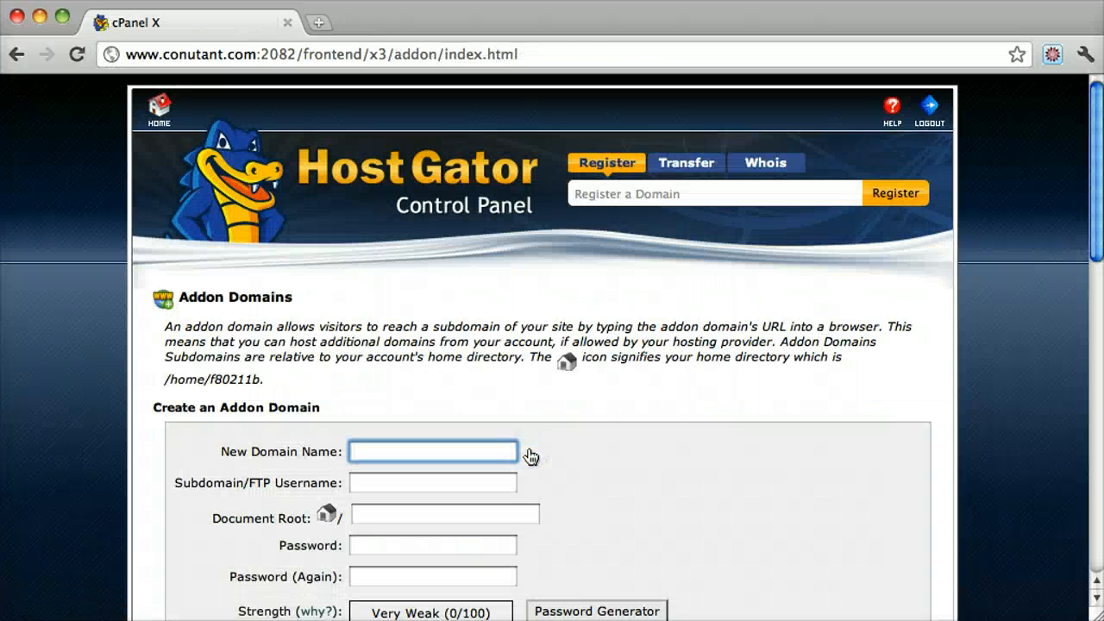
pyautogui.moveTo(580, 423)
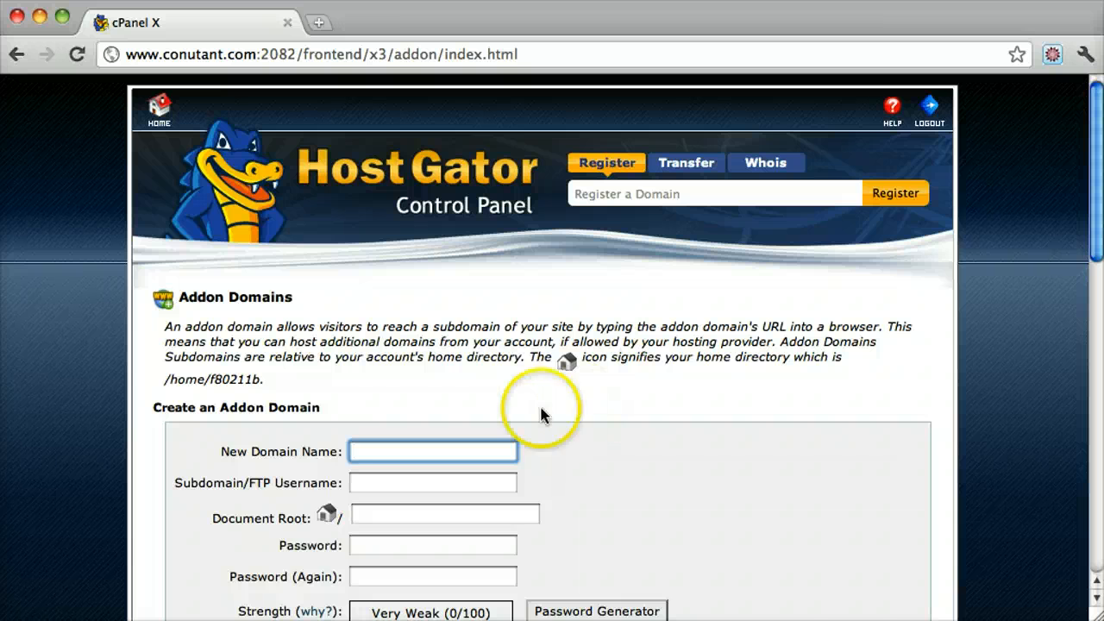
pyautogui.scroll(-3)
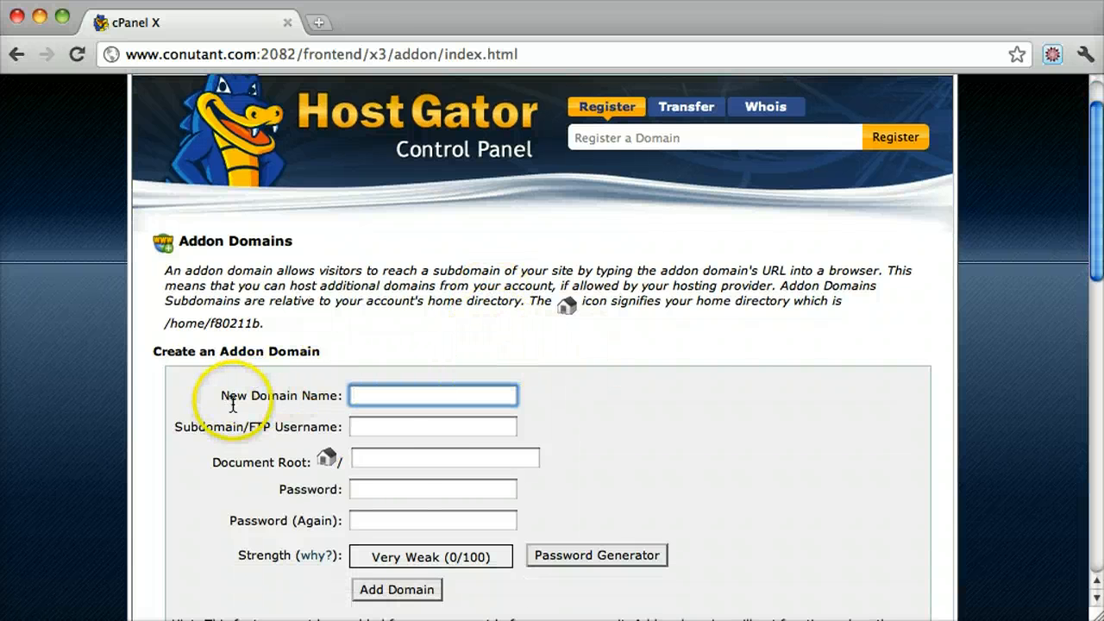
pyautogui.write('simpl')
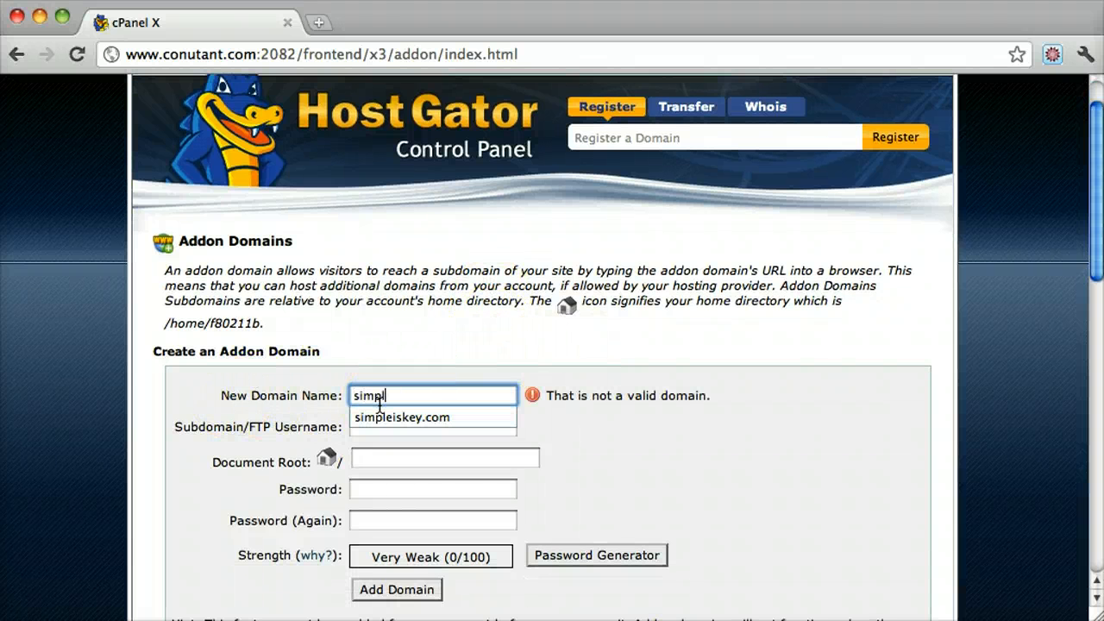
pyautogui.click(402, 416)
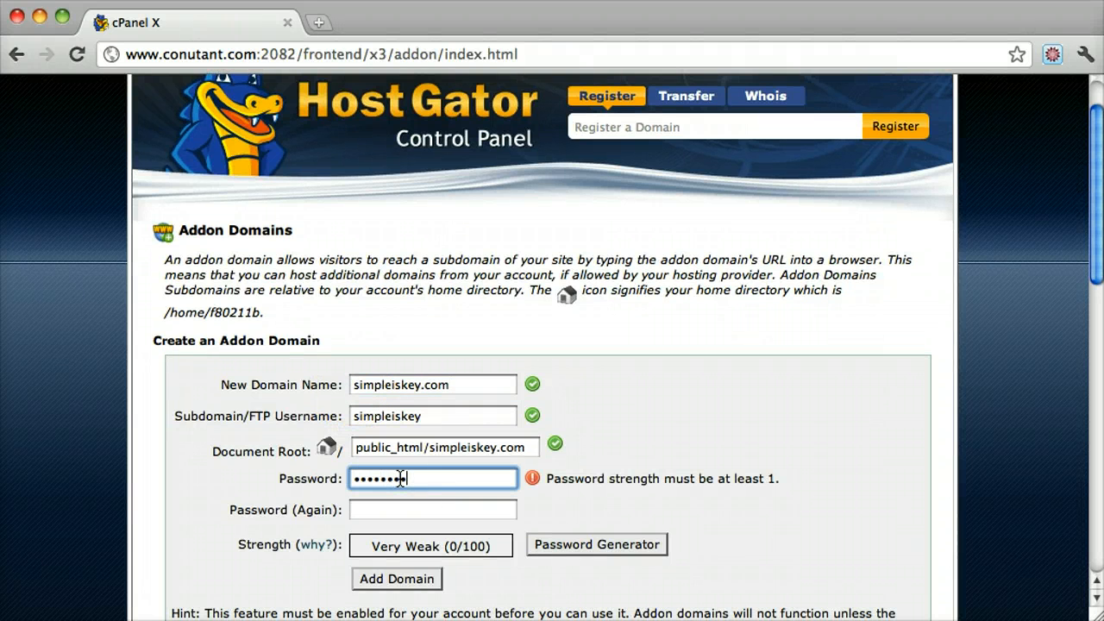
# - Set the addon domain password and add the domain with folder public_html/simpleiskey.com
pyautogui.write('•••••')
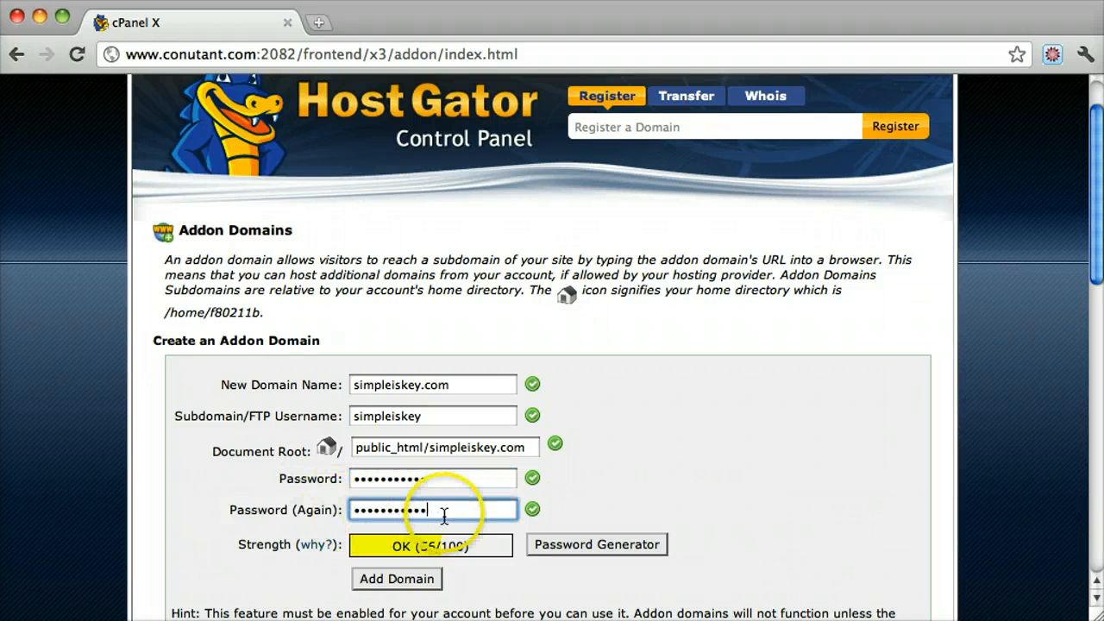
pyautogui.scroll(-3)
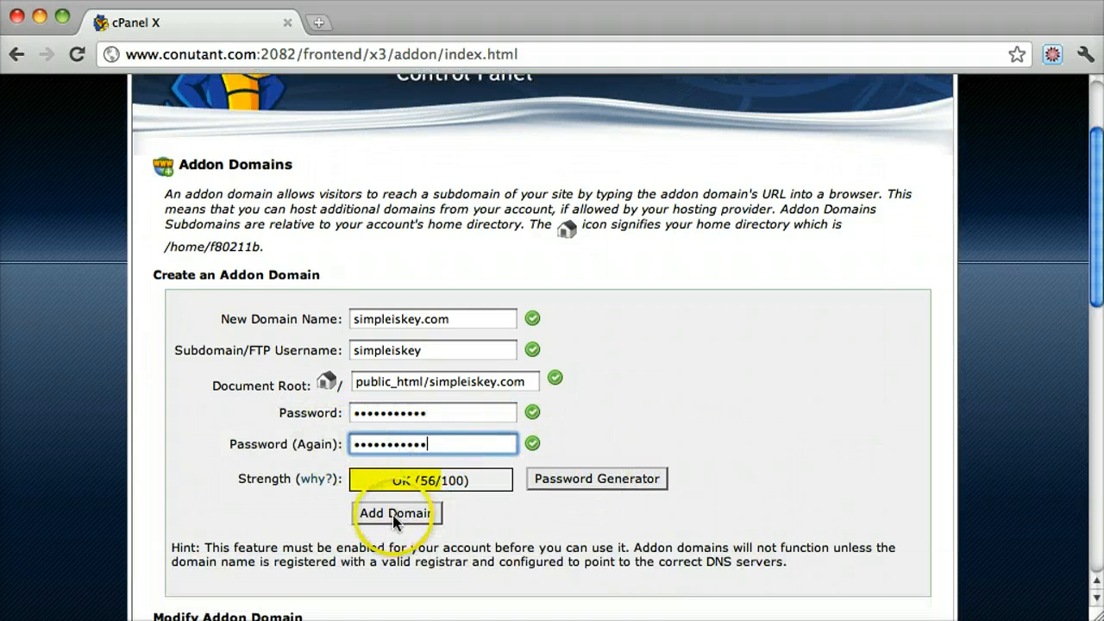
pyautogui.click(395, 514)
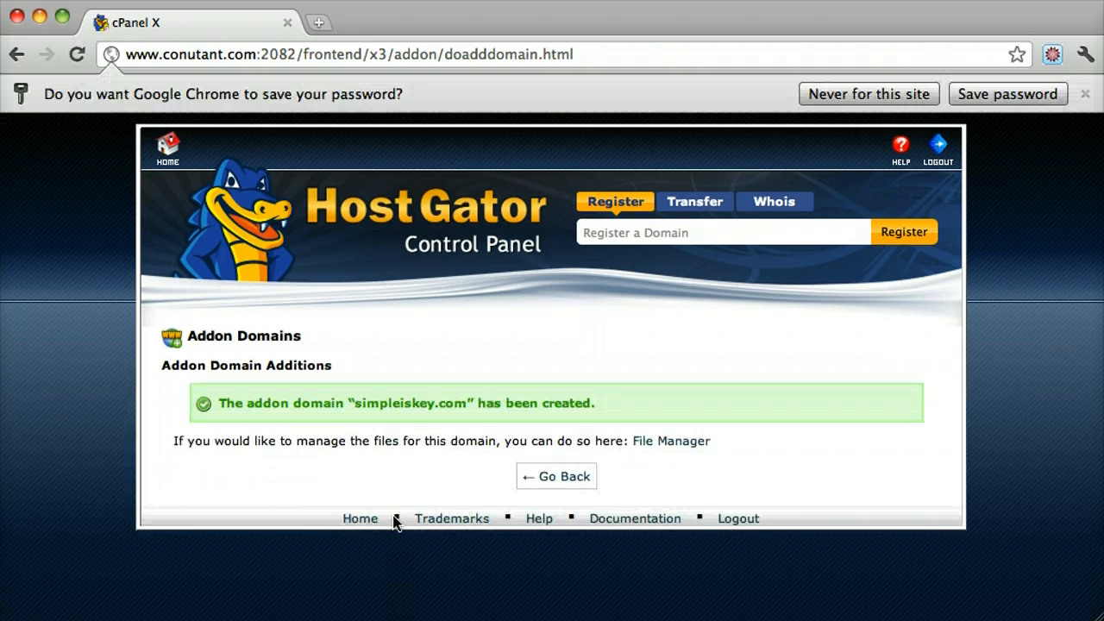
pyautogui.moveTo(567, 420)
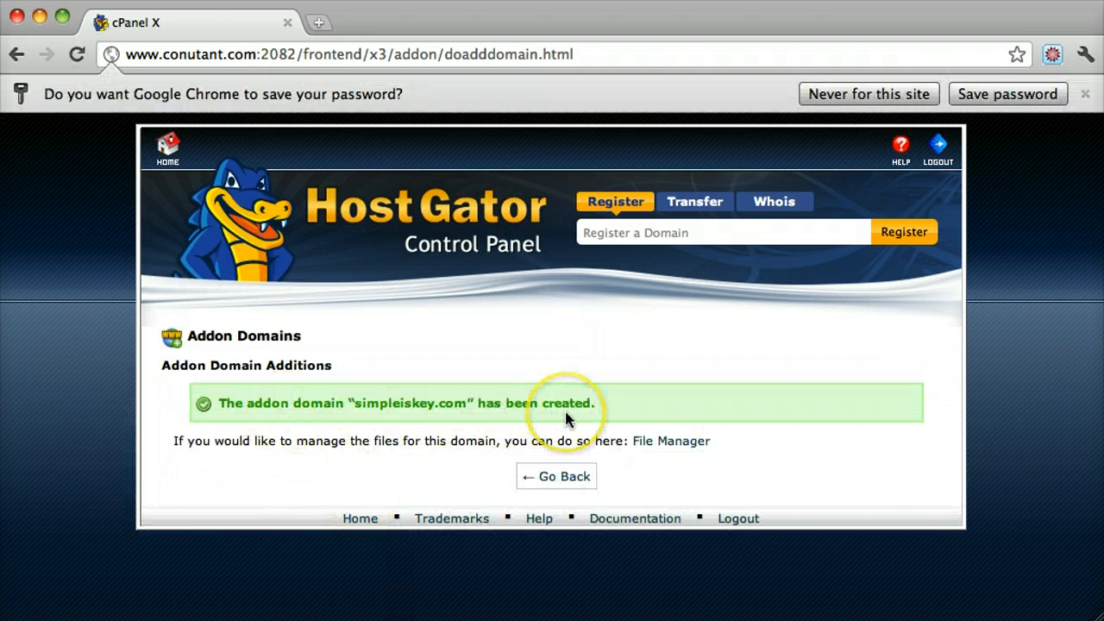
pyautogui.moveTo(167, 147)
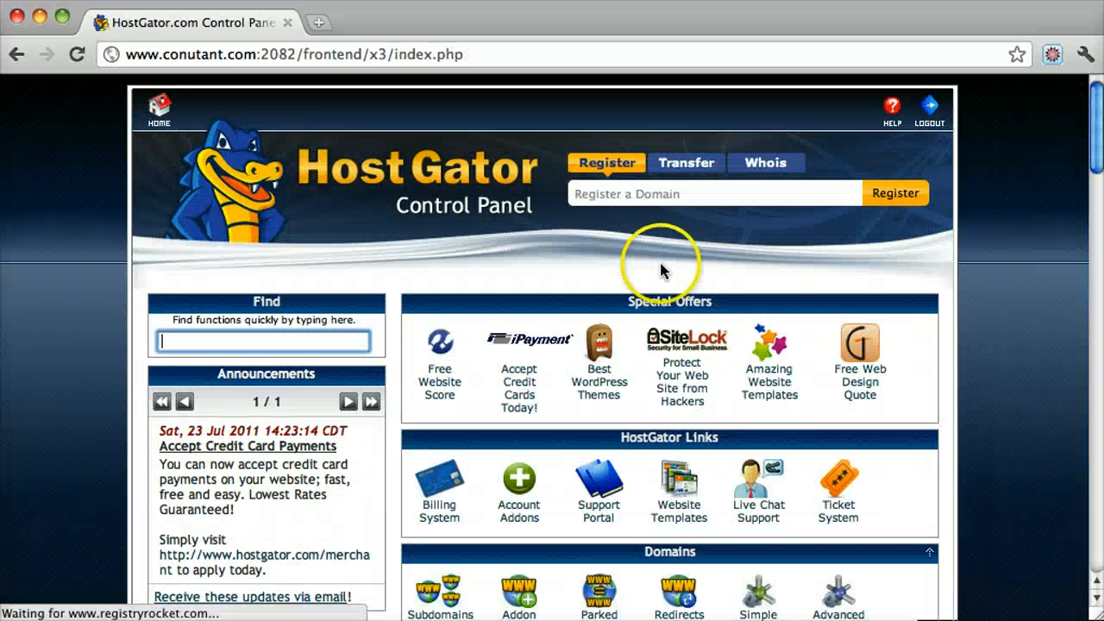
# - Scroll the cPanel home down to the Software/Services section
pyautogui.scroll(-3)
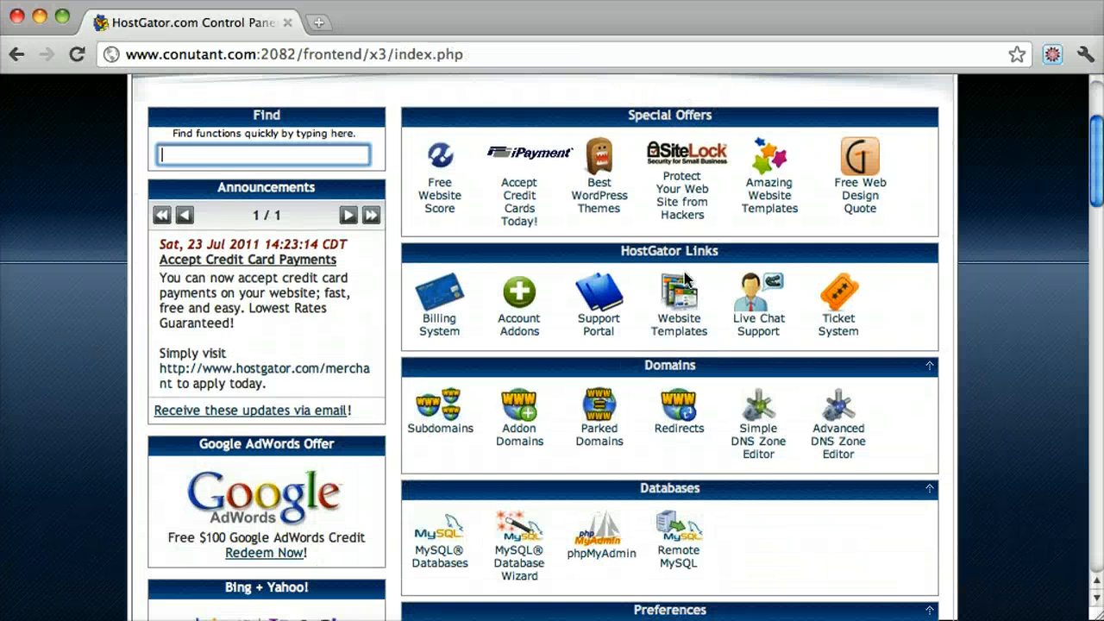
pyautogui.scroll(-3)
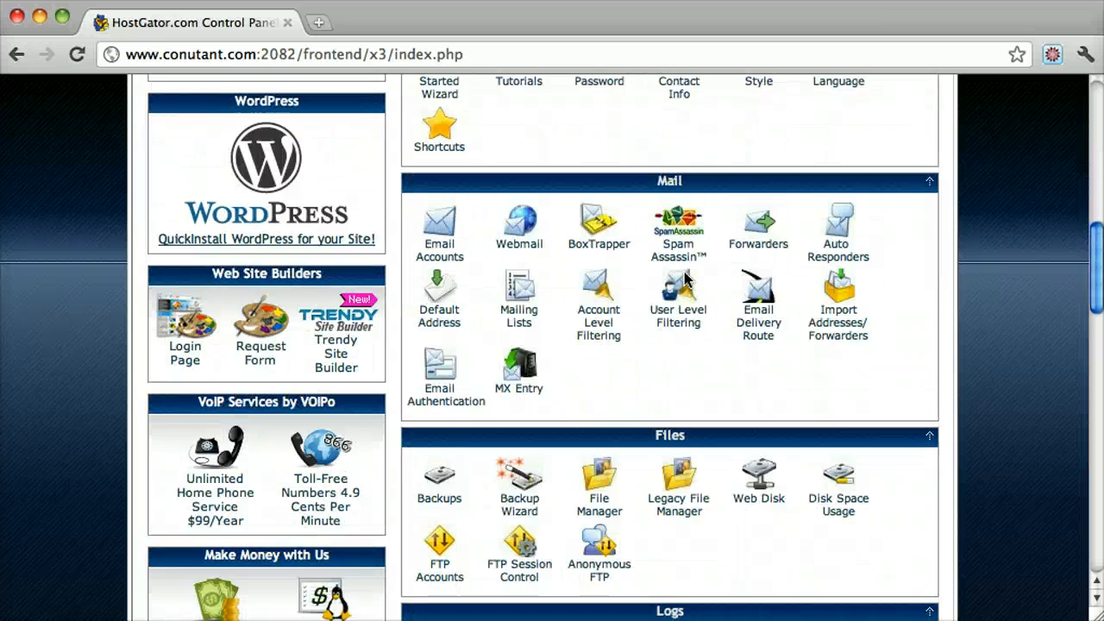
pyautogui.scroll(-3)
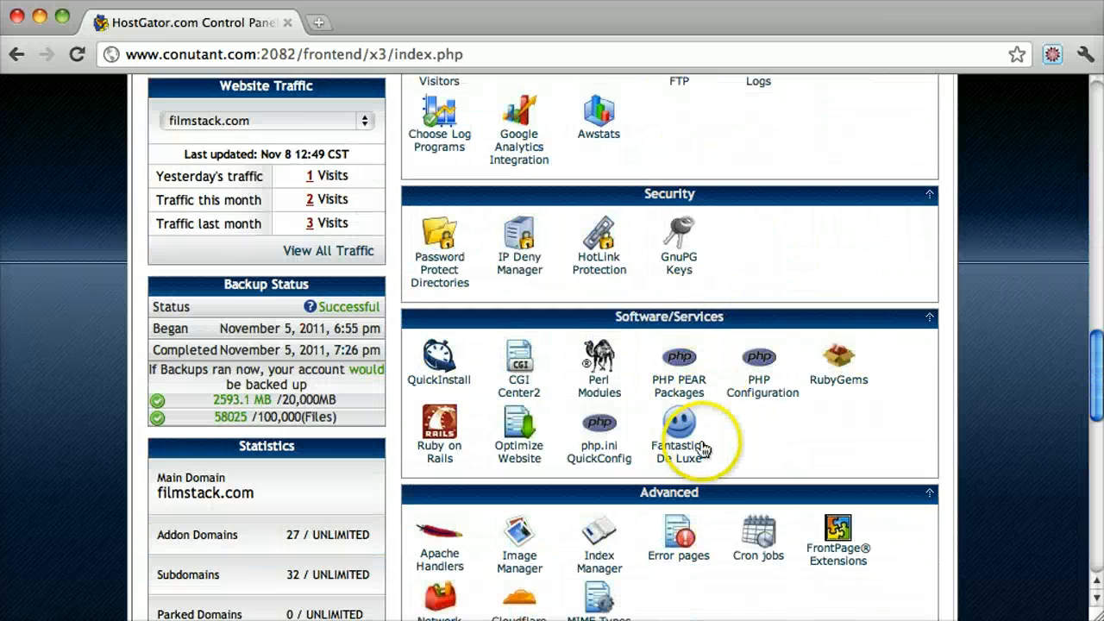
pyautogui.moveTo(680, 428)
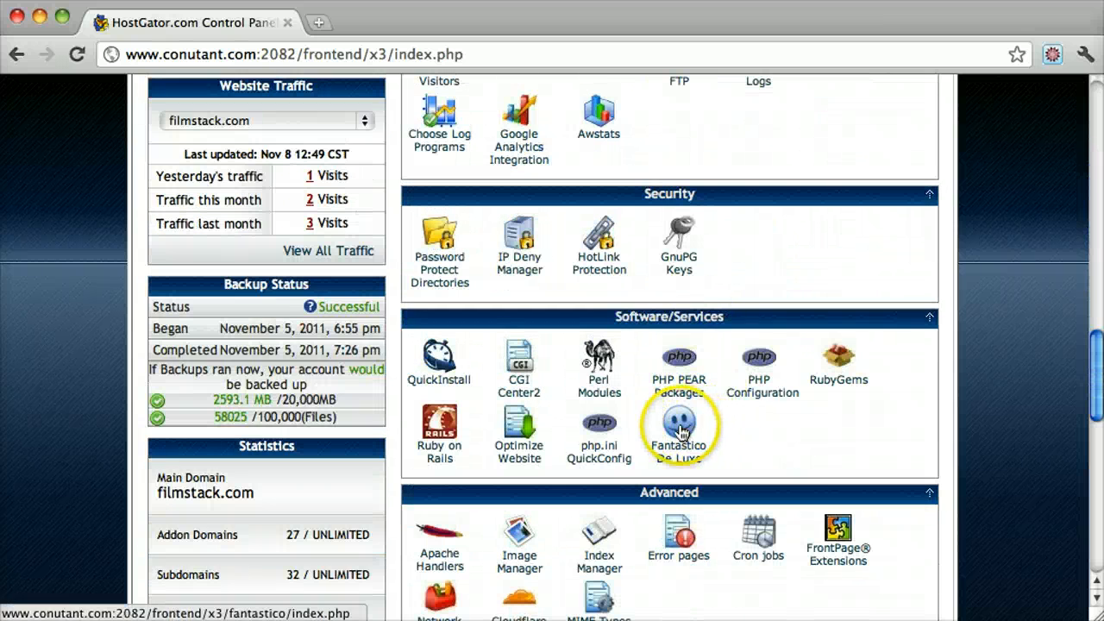
# - In Fantastico De Luxe, choose WordPress under Blogs and start a New Installation
pyautogui.click(679, 427)
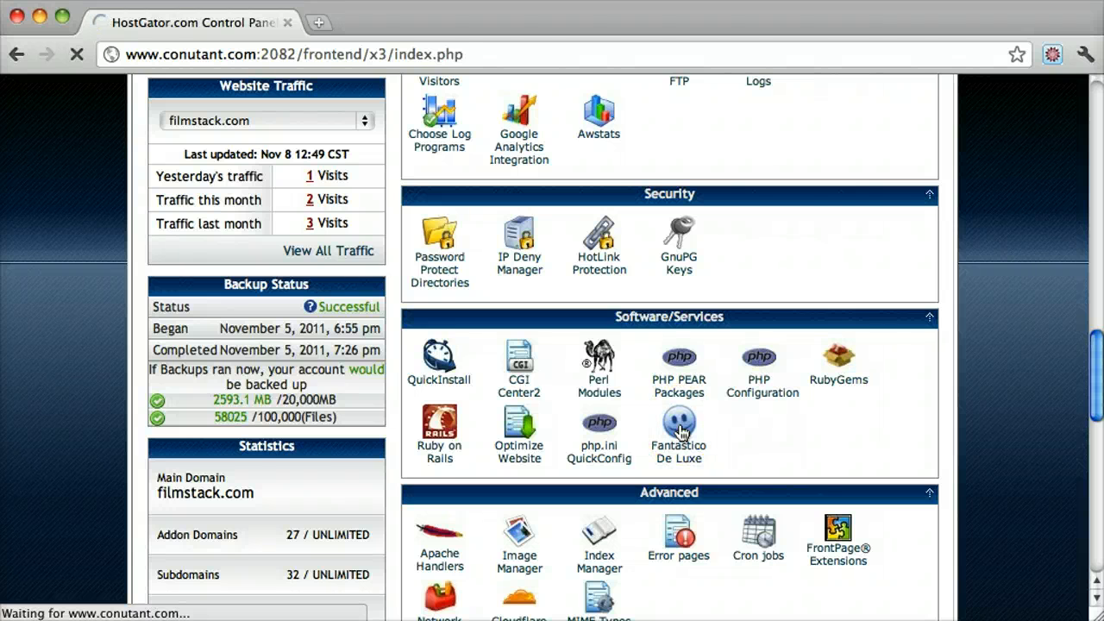
pyautogui.click(680, 423)
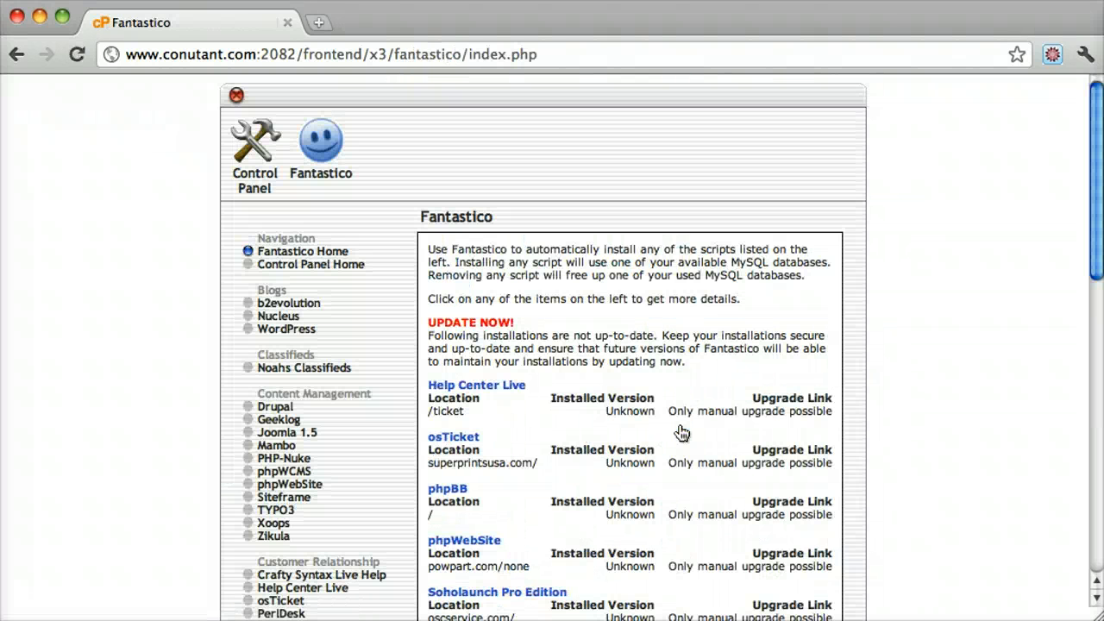
pyautogui.moveTo(475, 310)
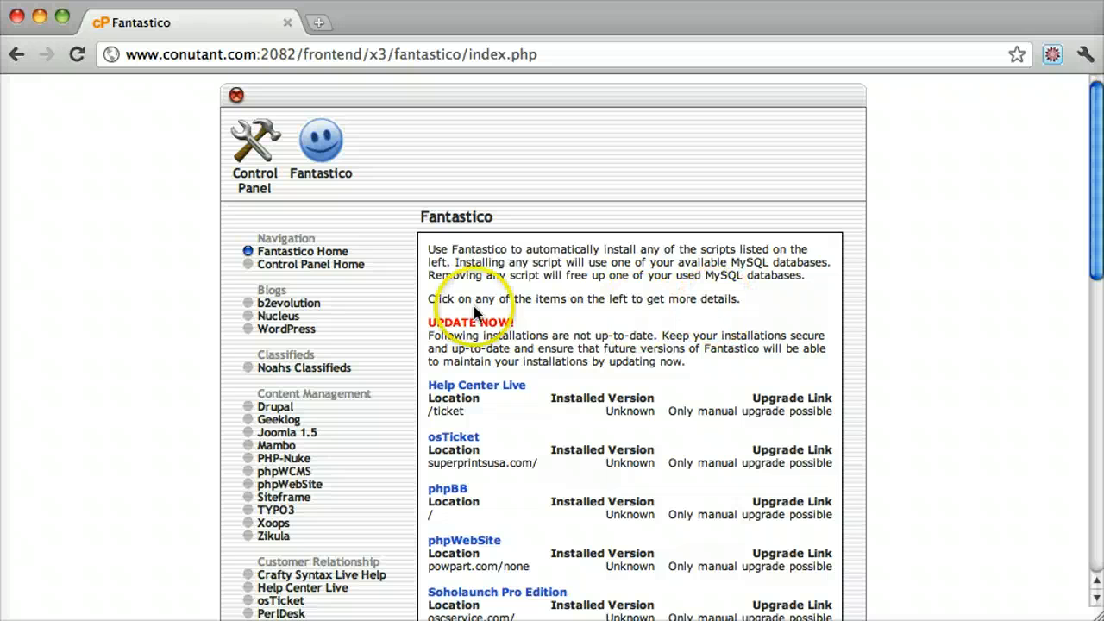
pyautogui.moveTo(286, 327)
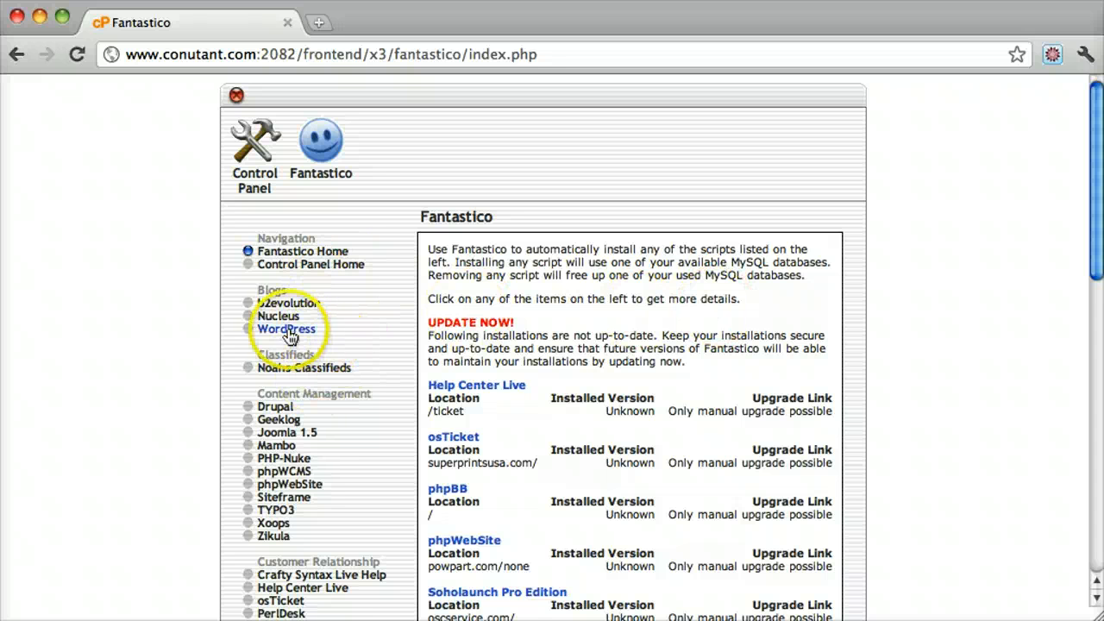
pyautogui.click(286, 328)
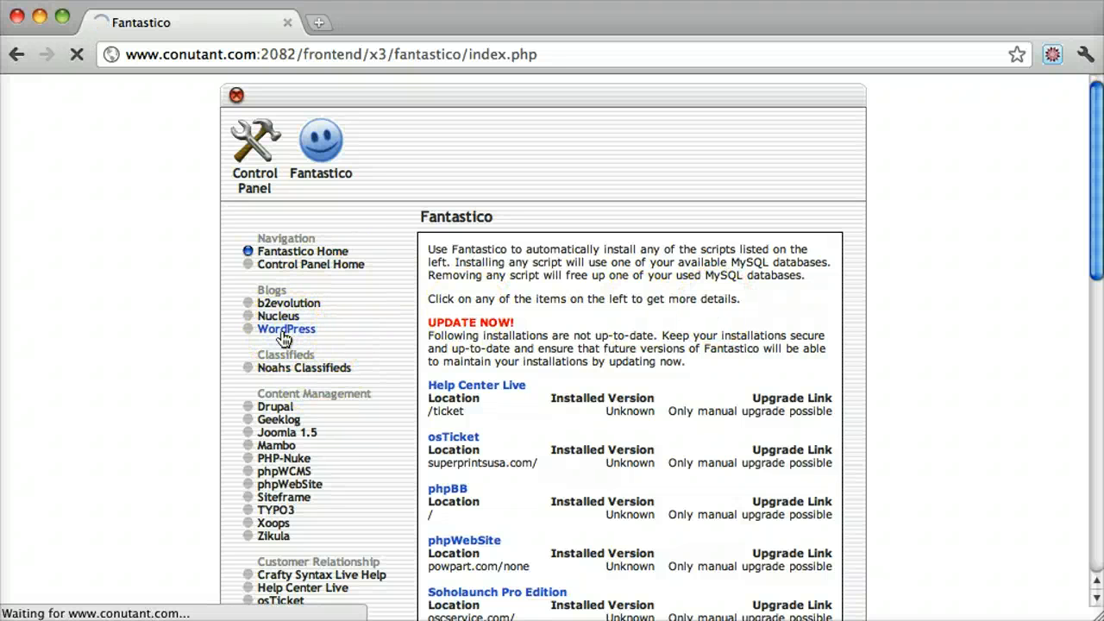
pyautogui.click(286, 328)
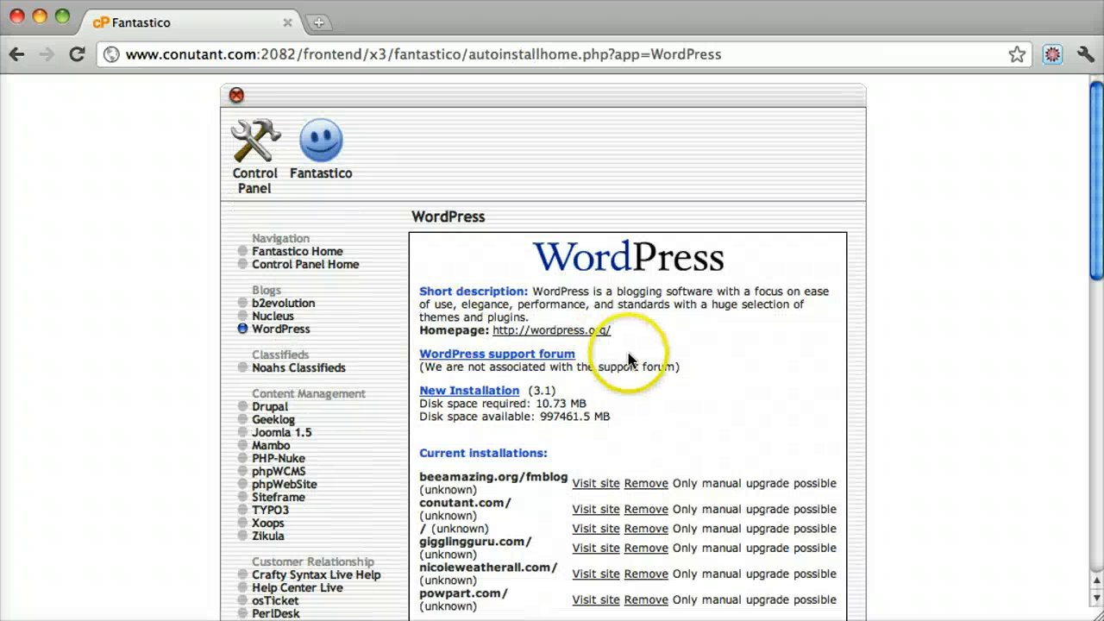
pyautogui.moveTo(469, 396)
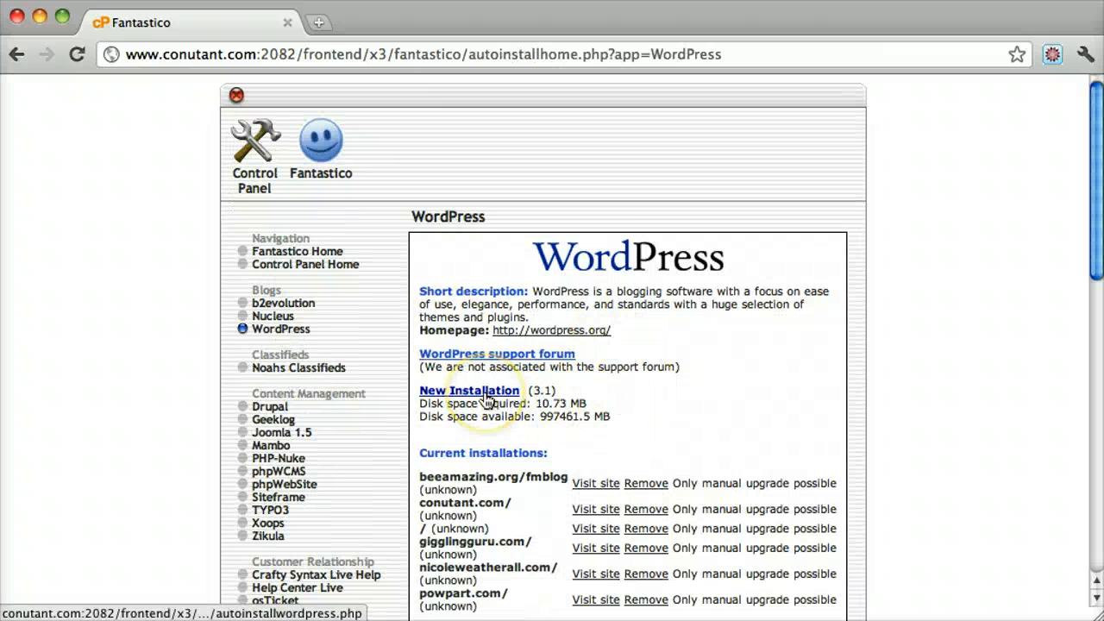
pyautogui.click(469, 390)
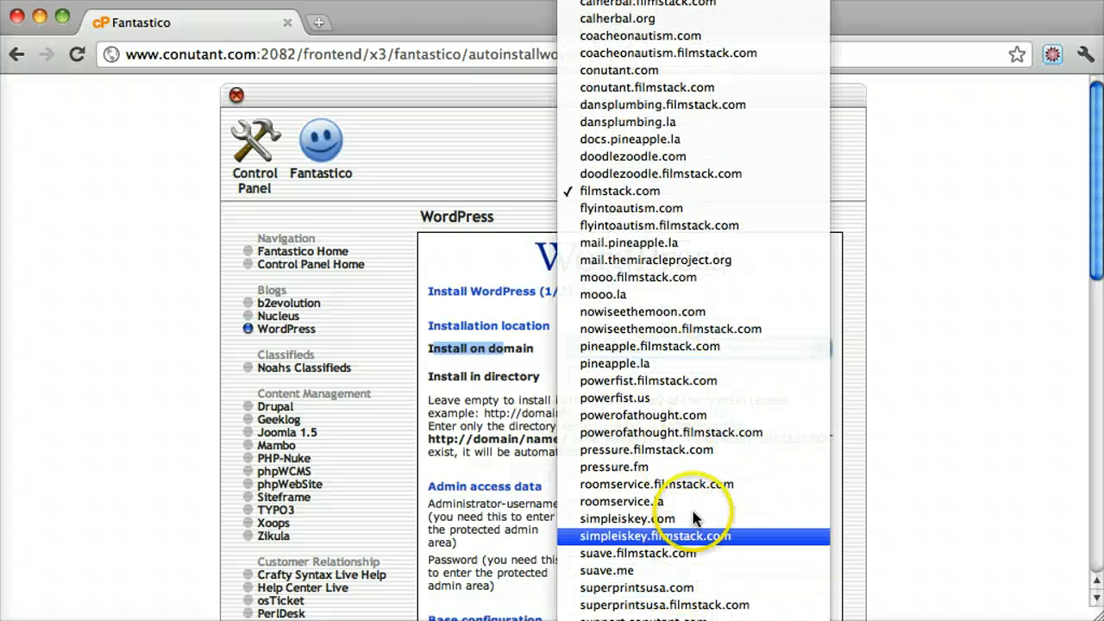
# - Choose simpleiskey.com as the install domain and try /blog as the directory
pyautogui.click(628, 517)
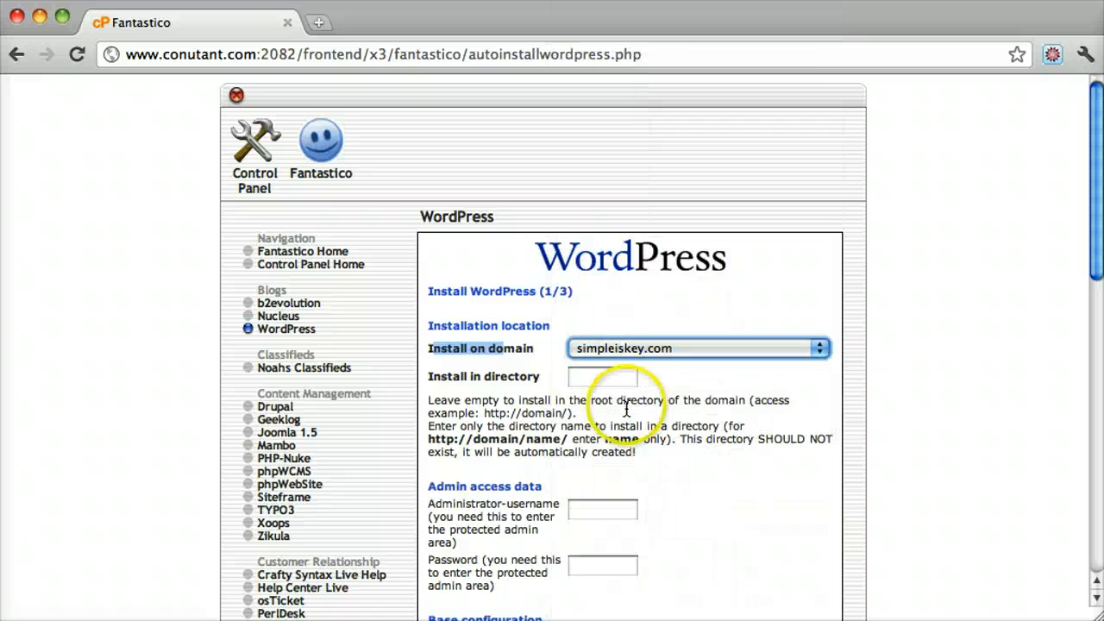
pyautogui.click(602, 376)
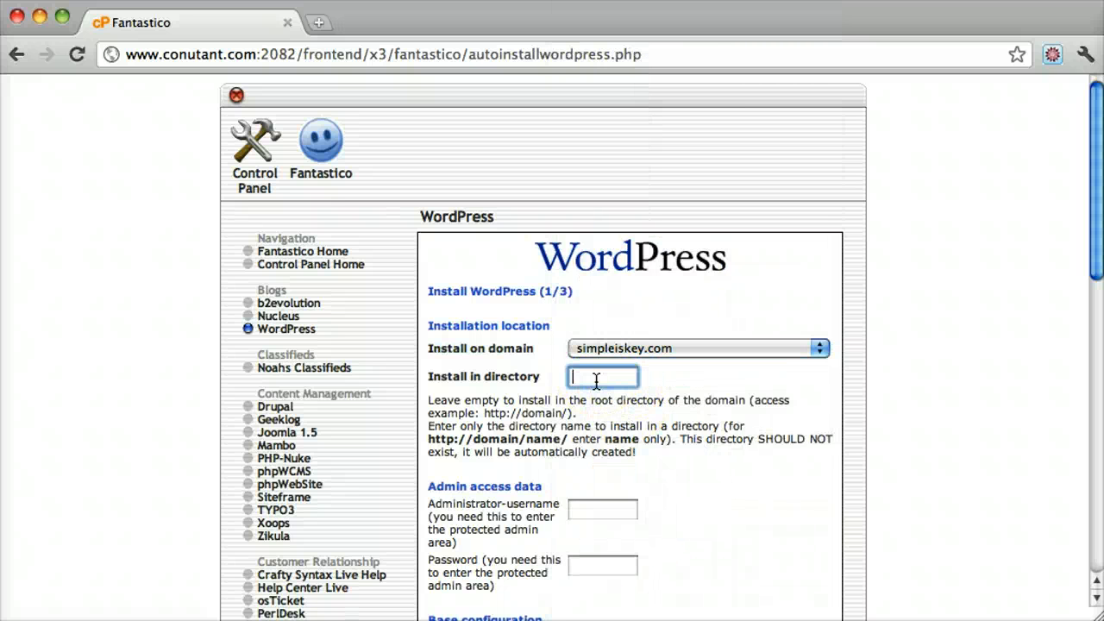
pyautogui.moveTo(586, 380)
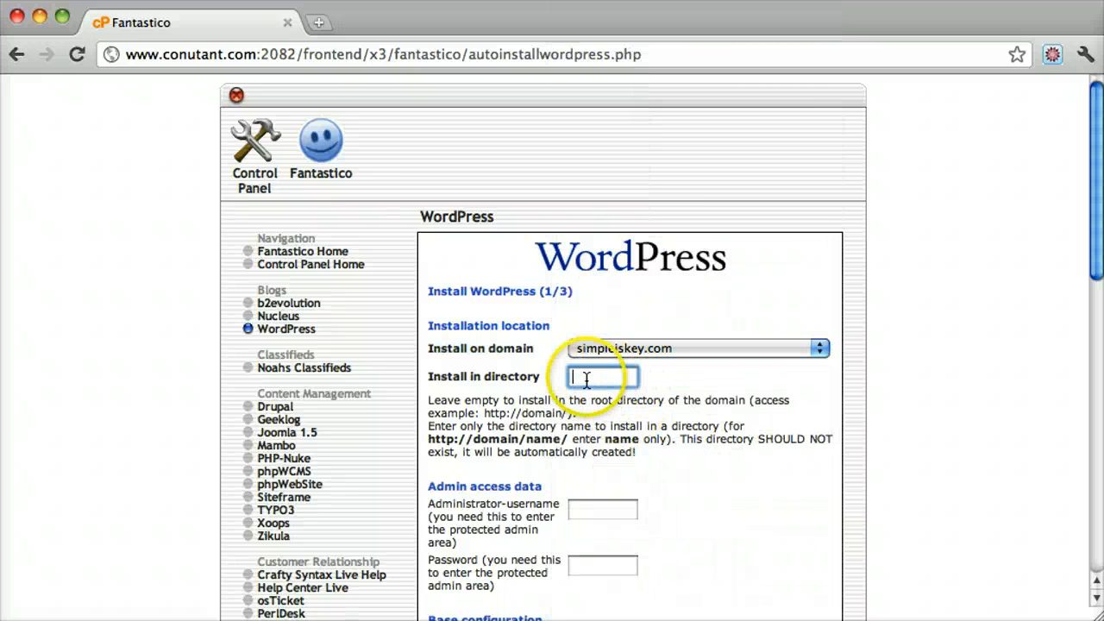
pyautogui.moveTo(600, 353)
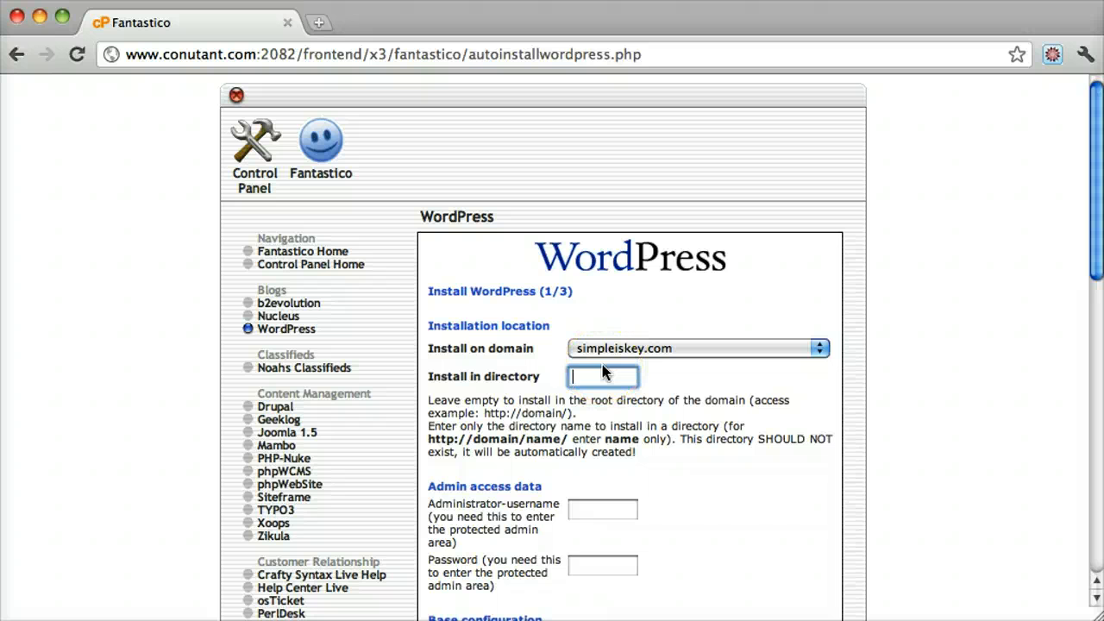
pyautogui.write('/blog')
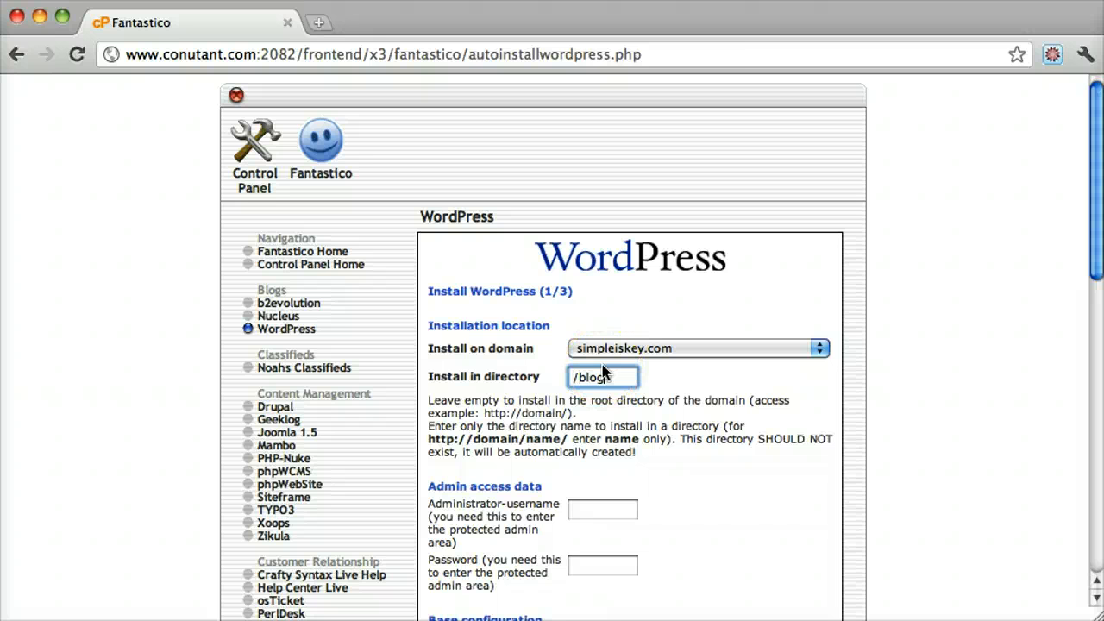
pyautogui.press('Backspace')
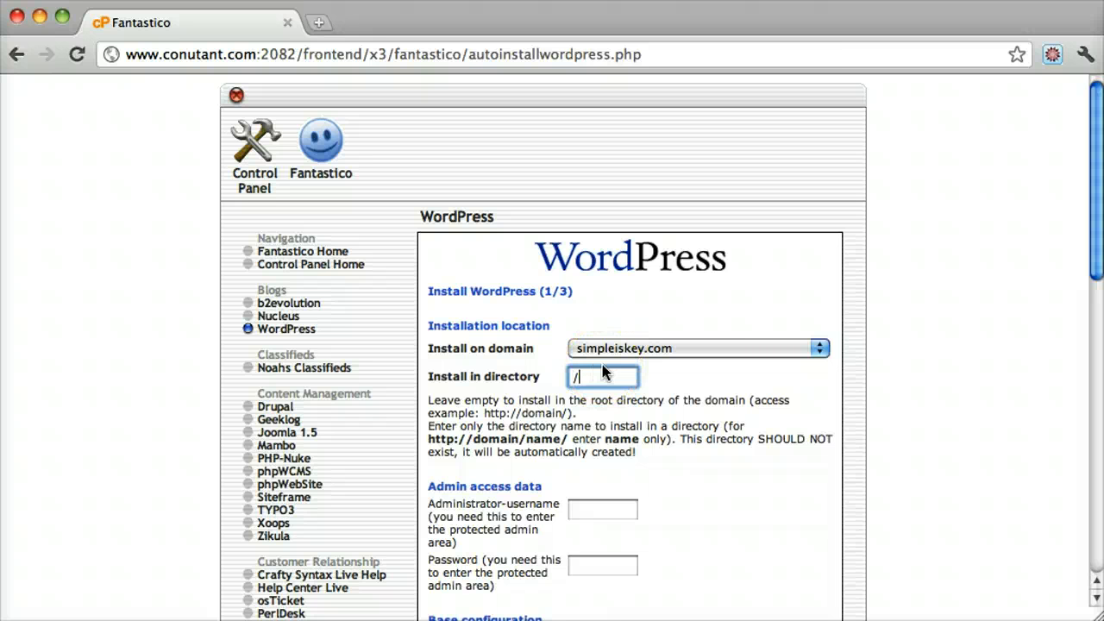
# - Erase the directory entries so WordPress installs in the site root
pyautogui.write('st')
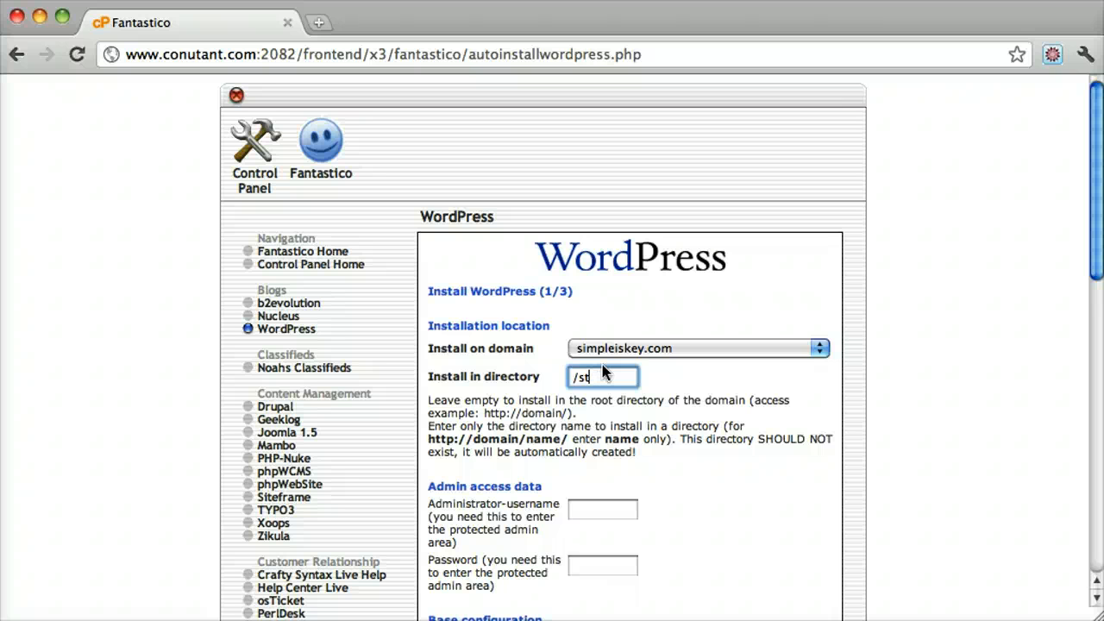
pyautogui.press('Backspace')
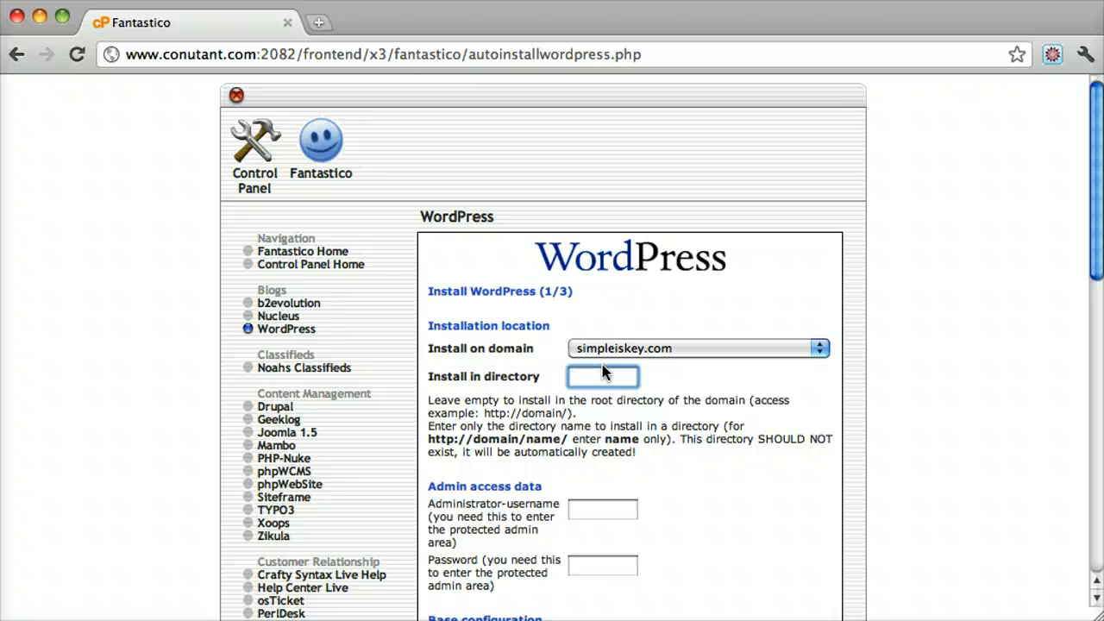
pyautogui.write('blog')
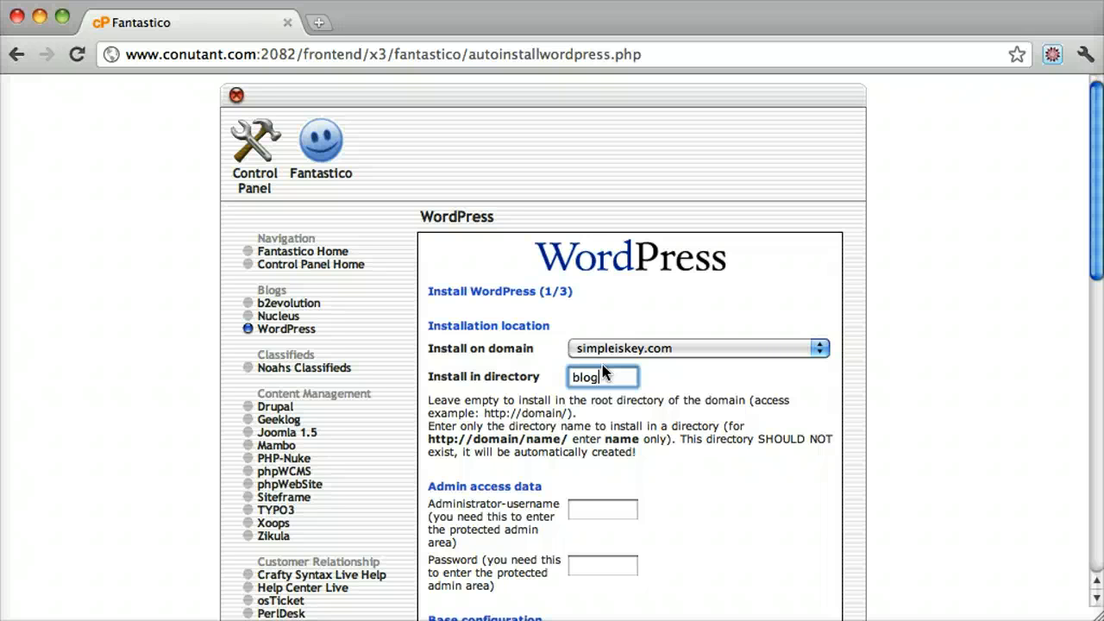
pyautogui.press('Backspace')
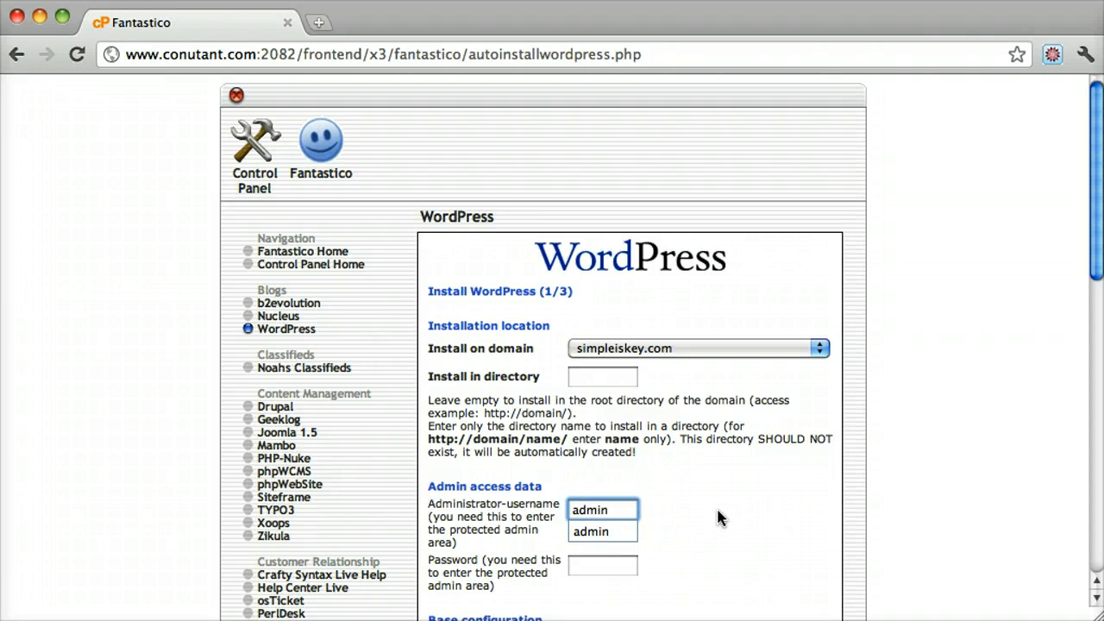
# - Enter admin as the username with its password and Simple Is Key as the site name
pyautogui.scroll(-3)
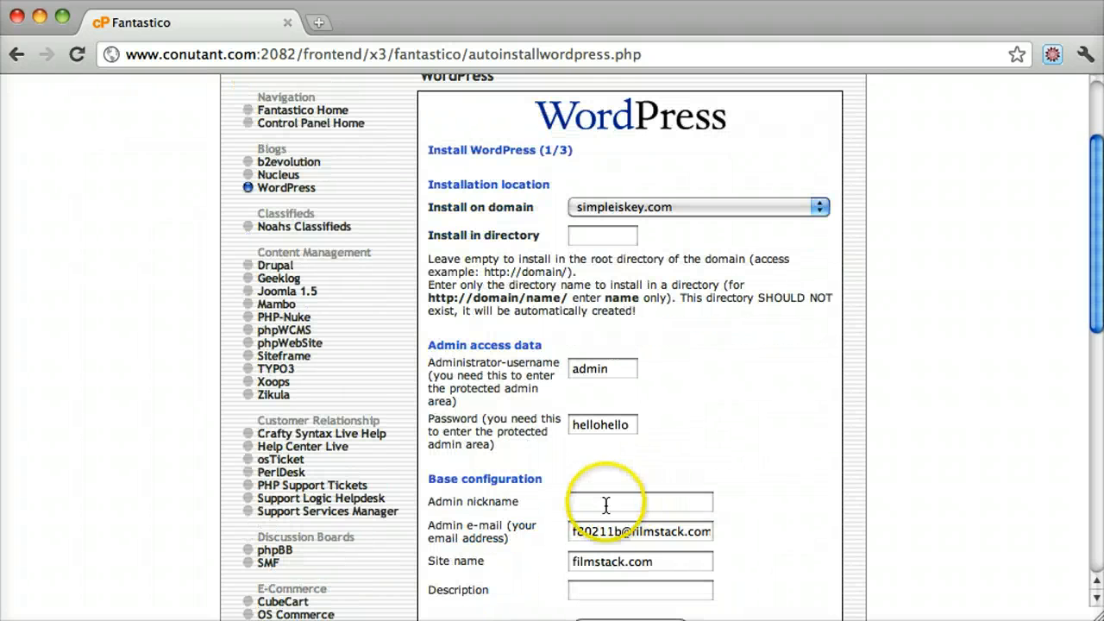
pyautogui.write('admin')
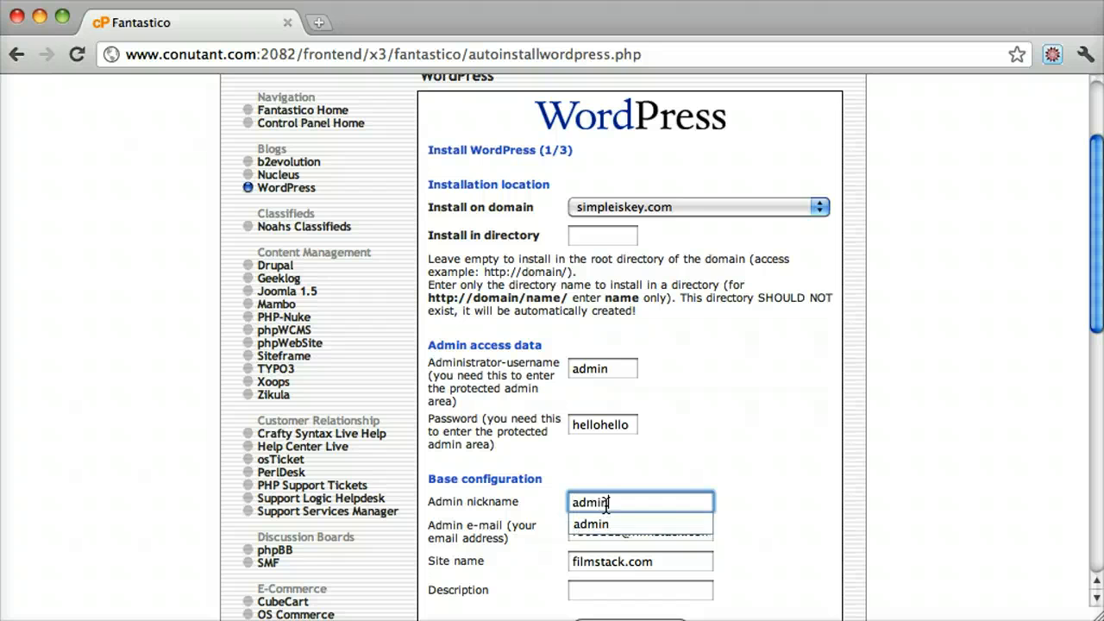
pyautogui.scroll(-3)
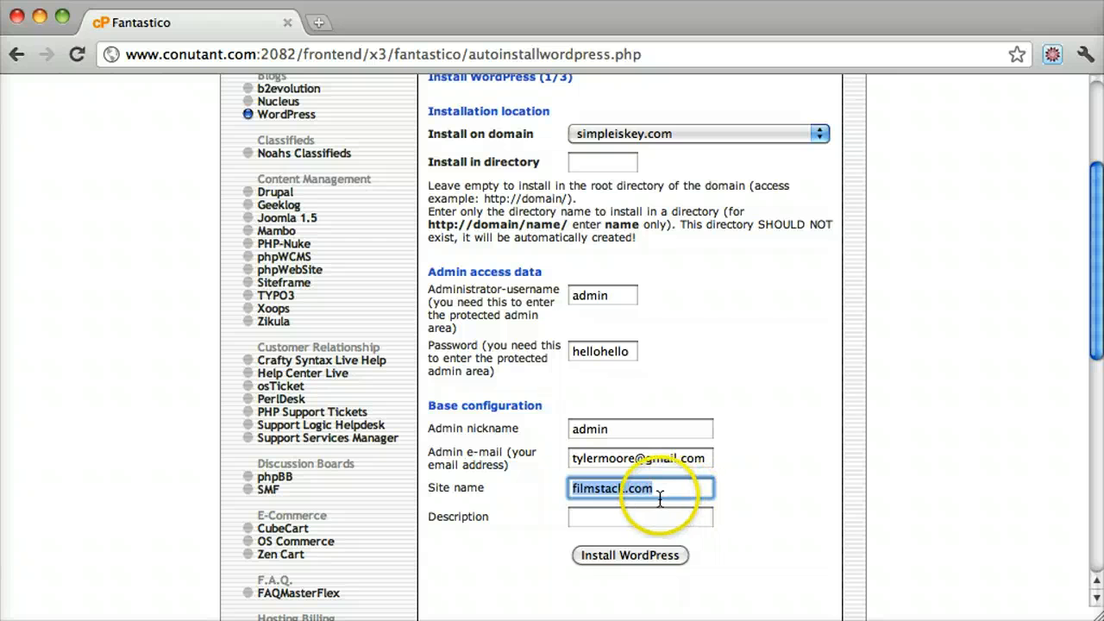
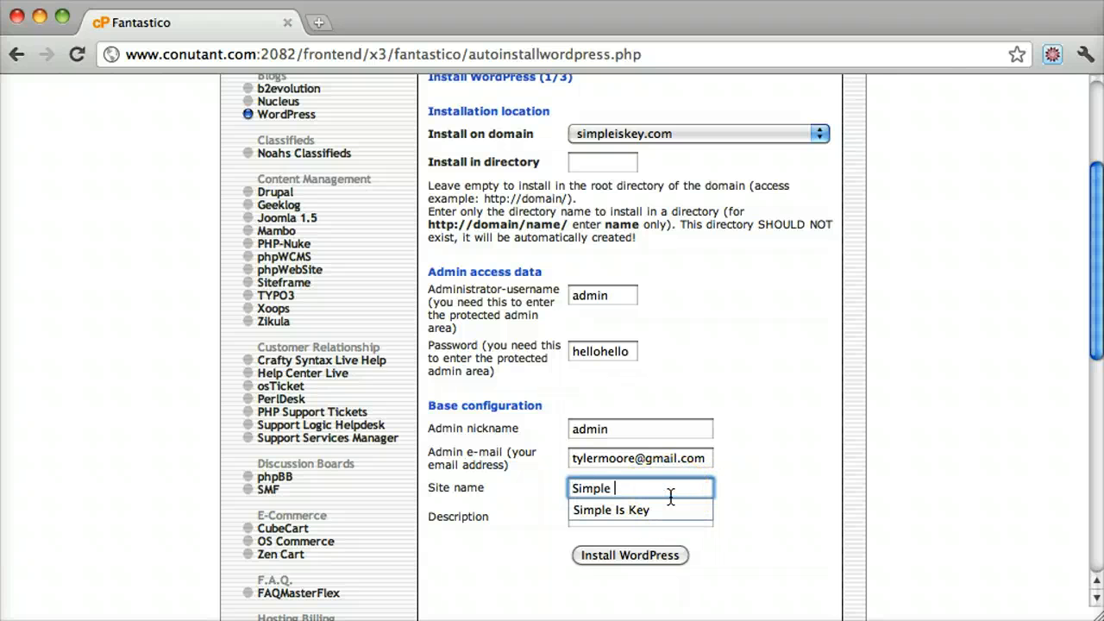
pyautogui.click(610, 511)
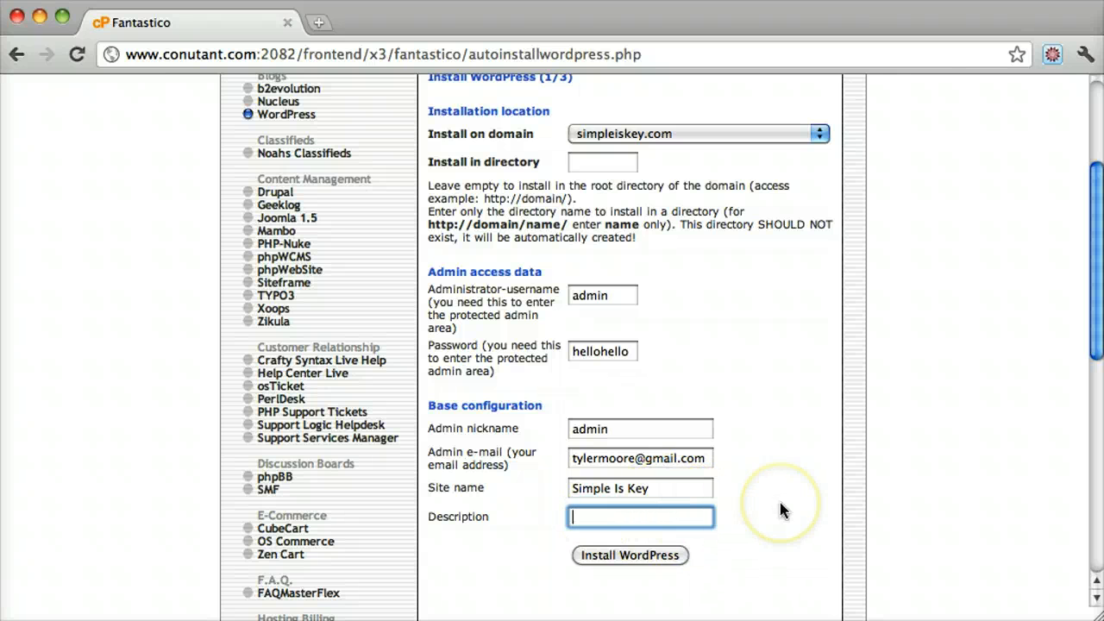
# - Add the description Making Websites Simple and start the WordPress install
pyautogui.write('M')
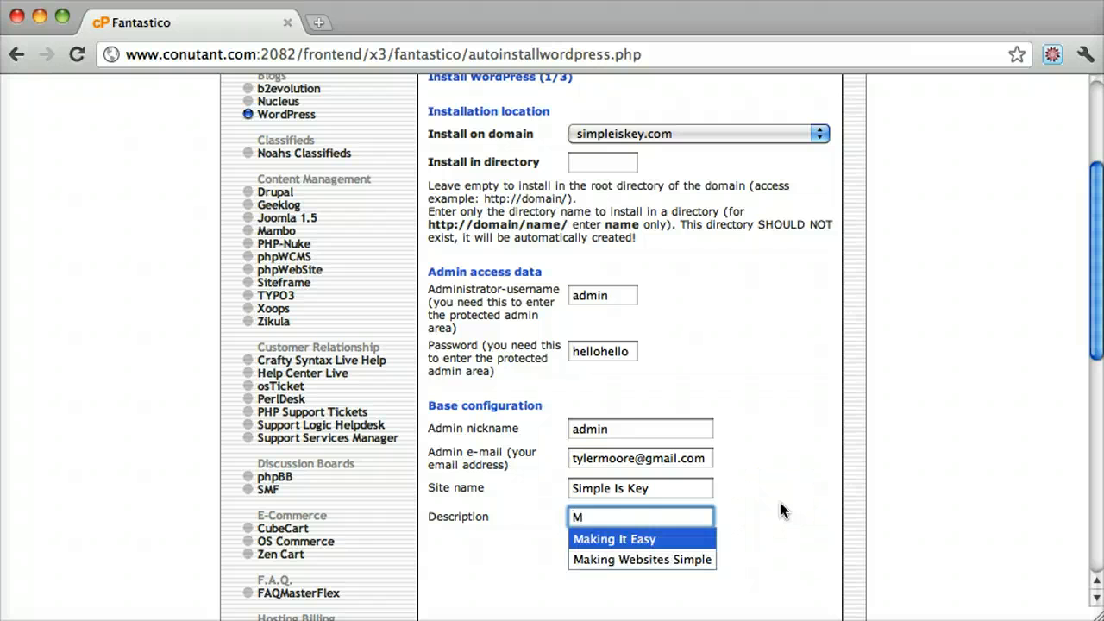
pyautogui.click(642, 559)
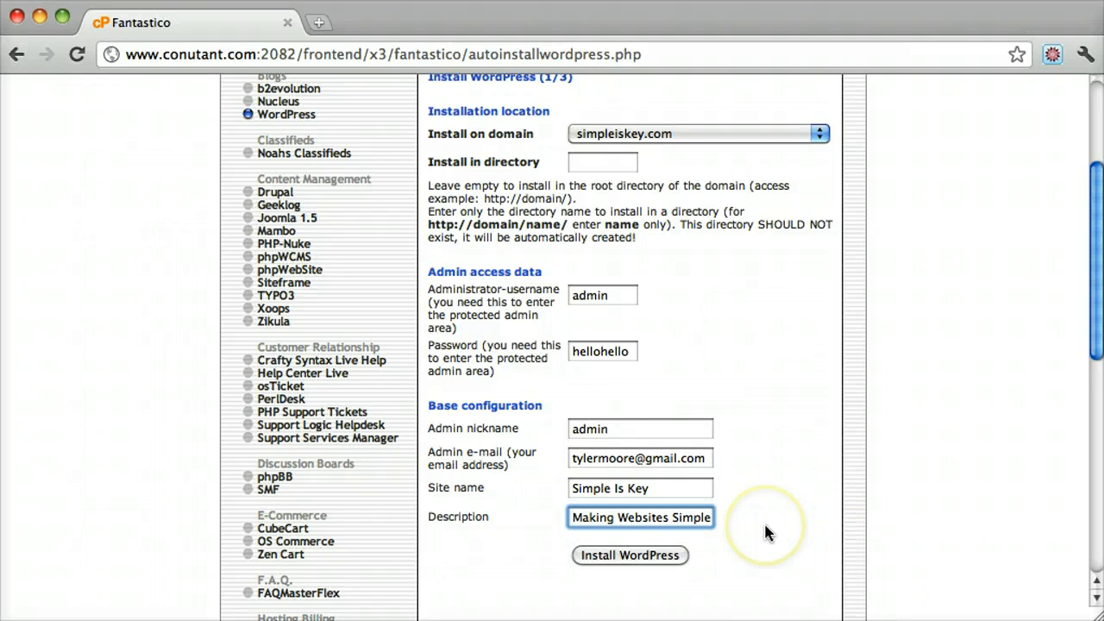
pyautogui.scroll(-3)
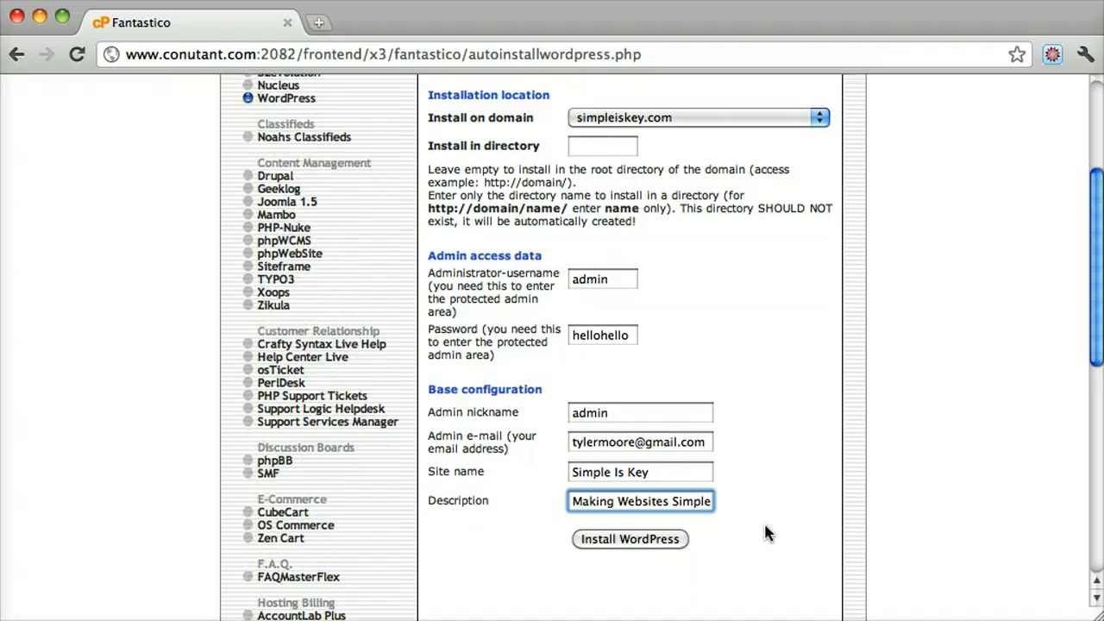
pyautogui.click(630, 538)
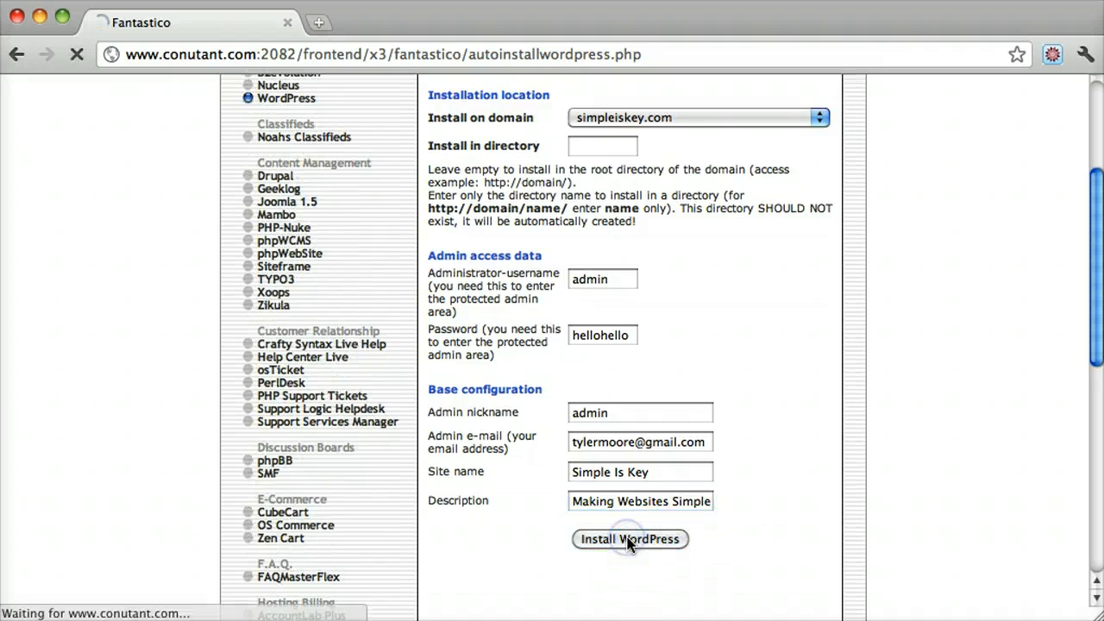
# - On the install confirmation, follow the wp-admin URL to simpleiskey.com's admin login
pyautogui.click(630, 538)
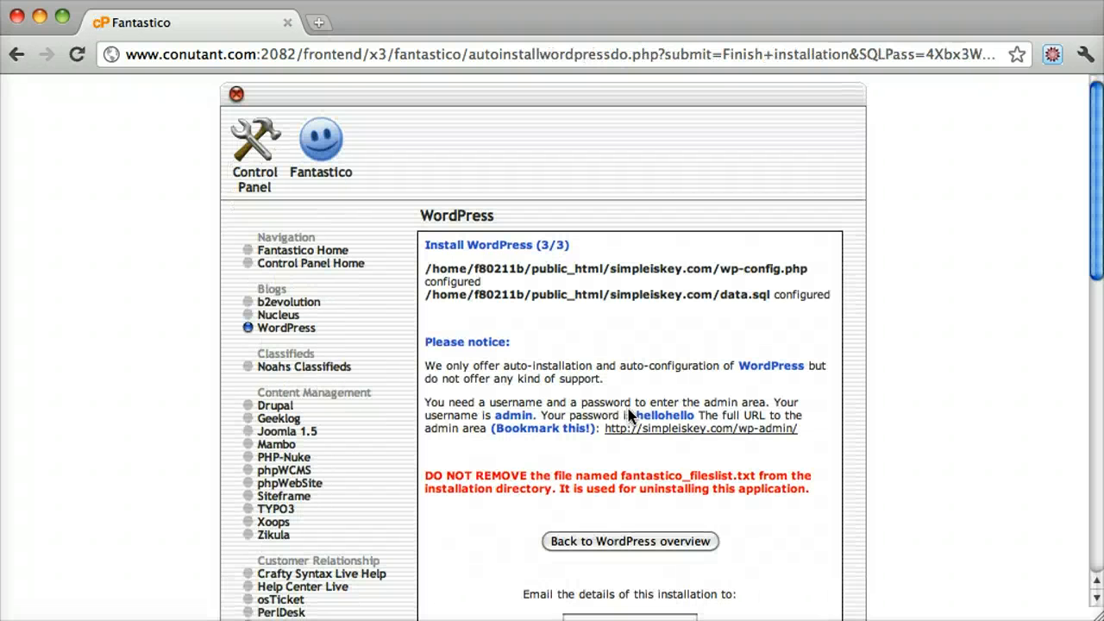
pyautogui.scroll(-3)
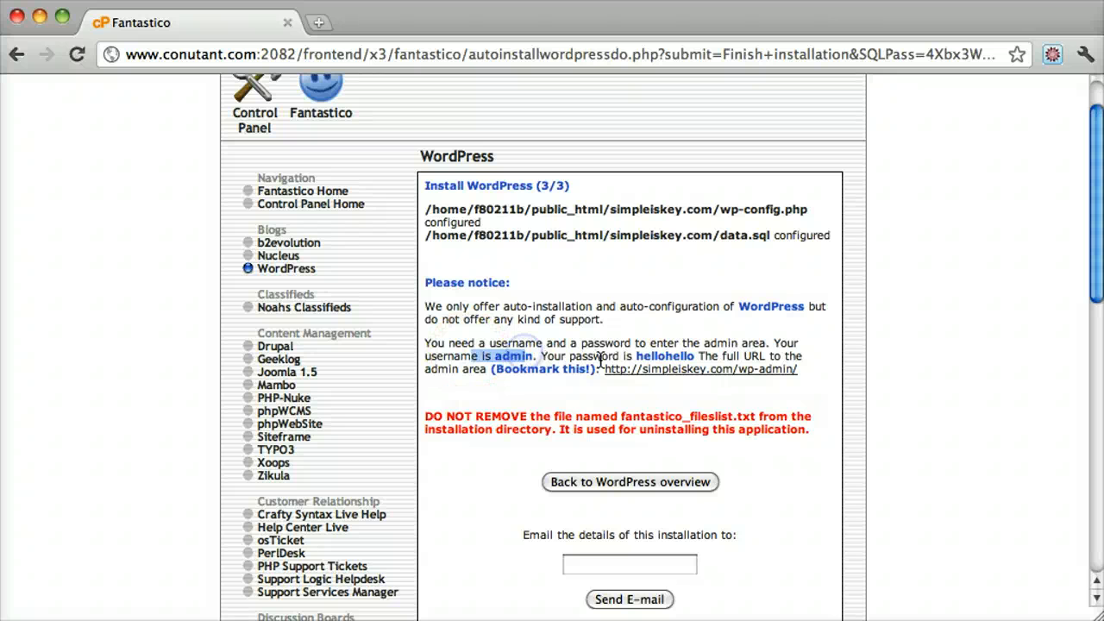
pyautogui.moveTo(735, 376)
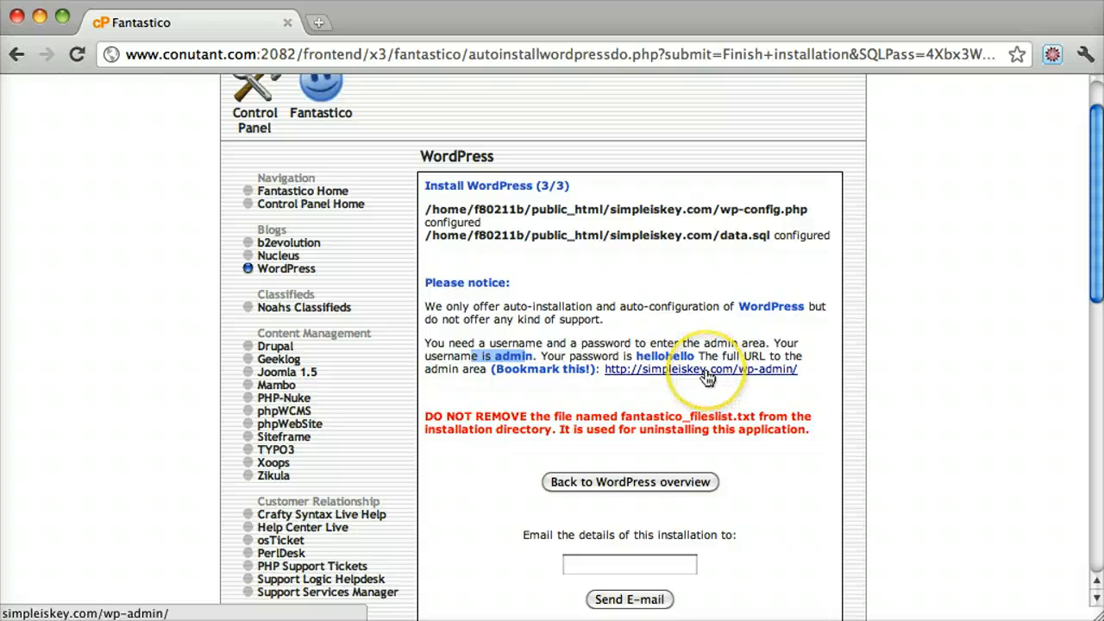
pyautogui.click(701, 369)
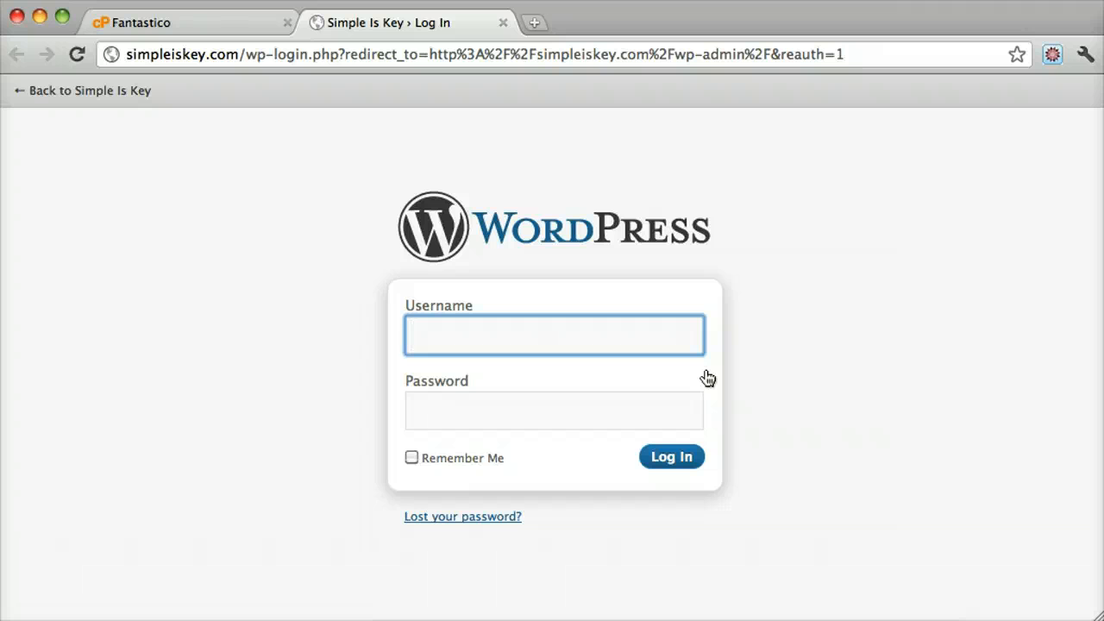
# - Sign in to the Simple Is Key WordPress admin as admin
pyautogui.write('admin')
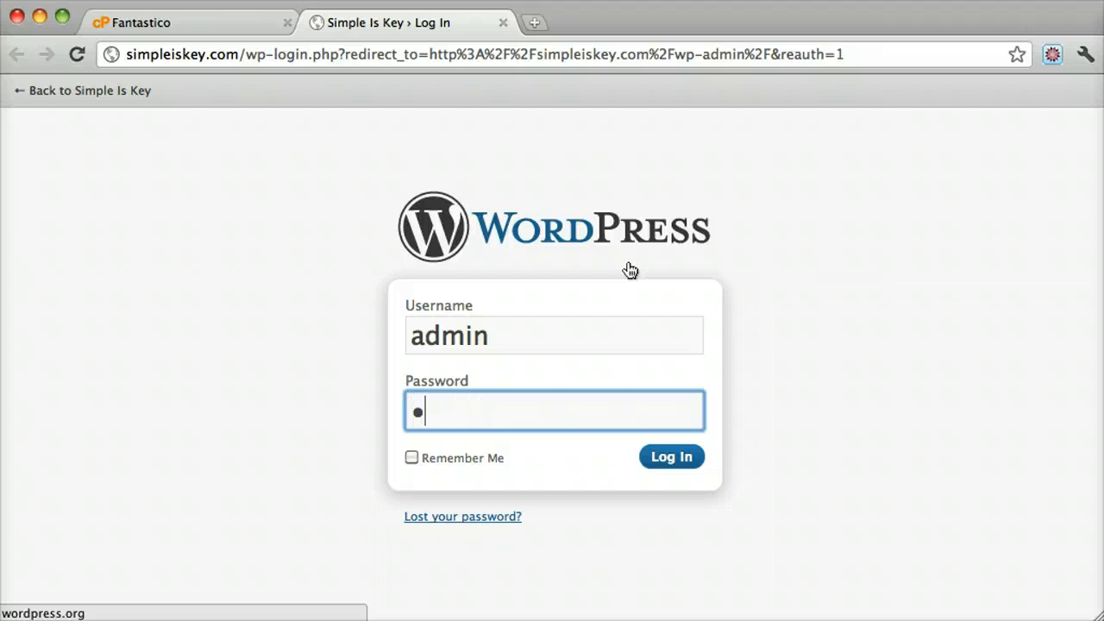
pyautogui.click(671, 456)
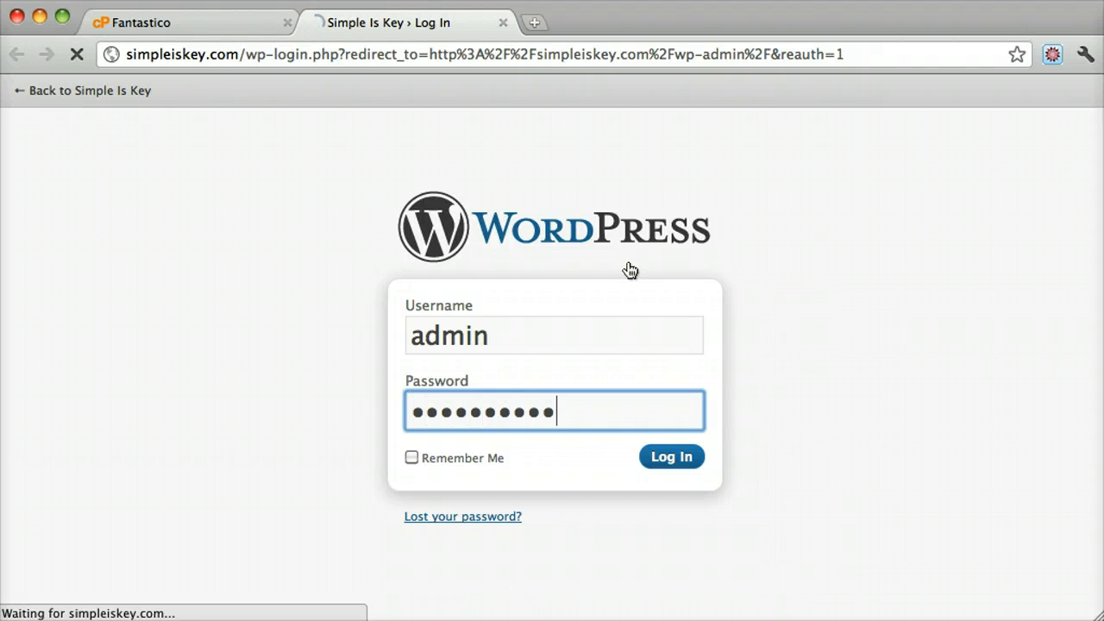
pyautogui.click(671, 456)
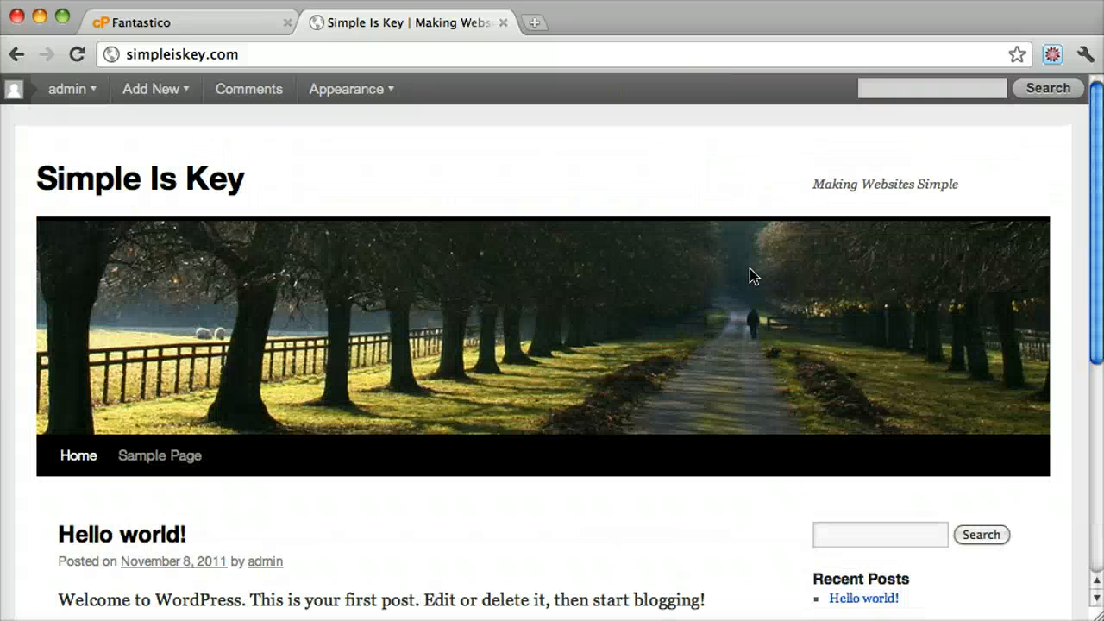
pyautogui.moveTo(293, 142)
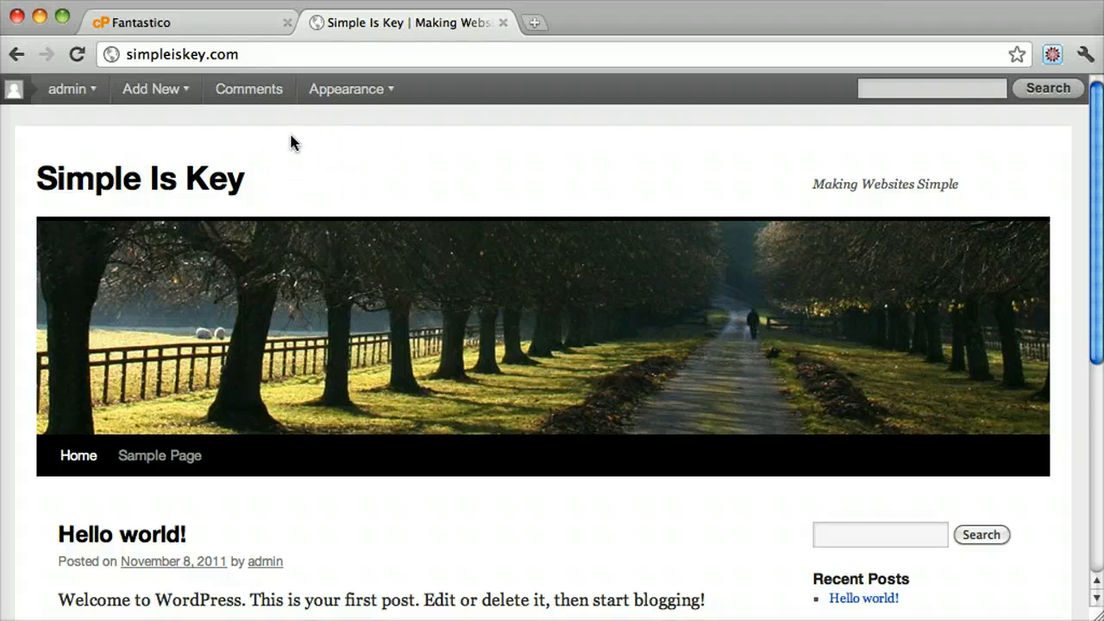
pyautogui.moveTo(452, 566)
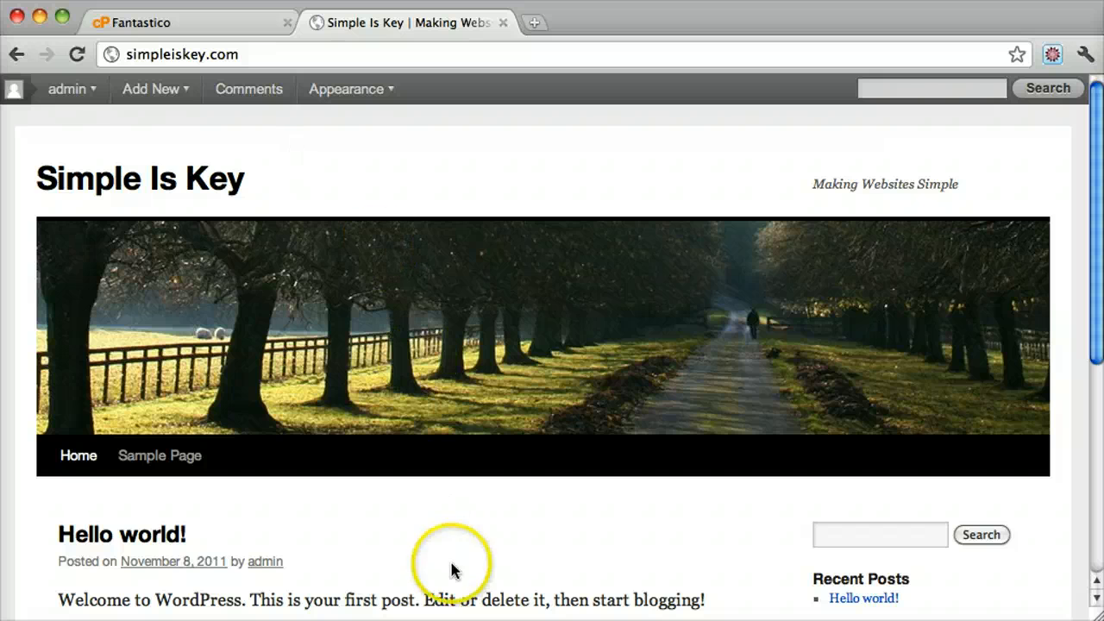